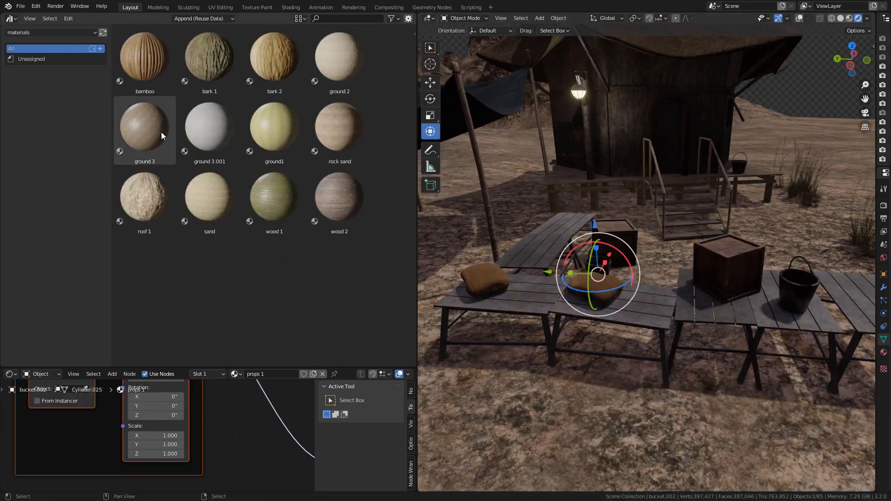
Start a new General default scene, replacing the hut scene.
click(340, 56)
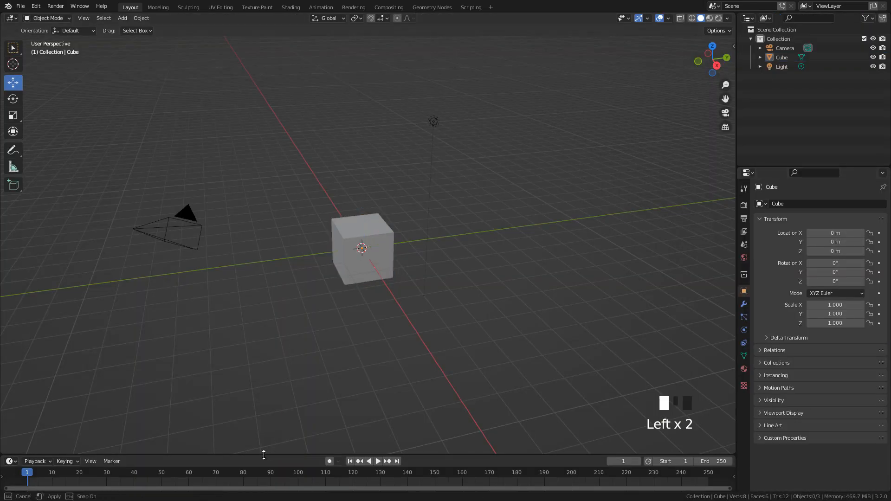
Turn the bottom area into an Asset Browser and place the Fantasy hut asset in the scene.
click(8, 300)
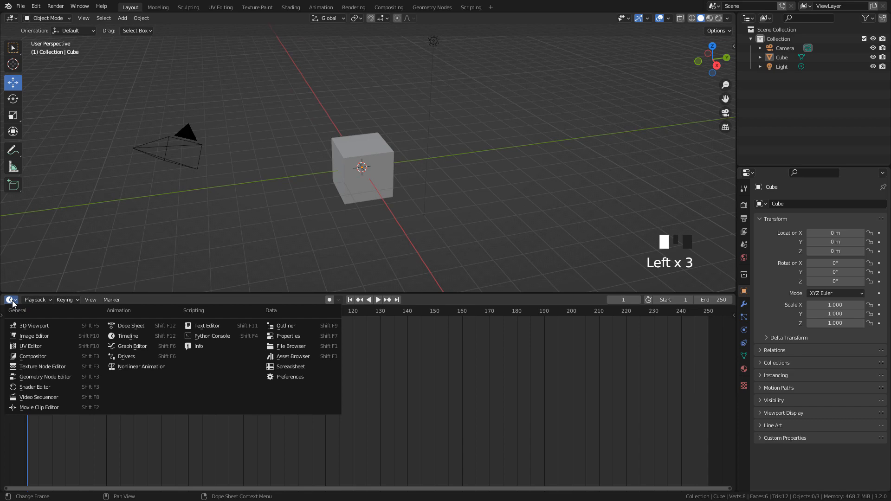
click(294, 356)
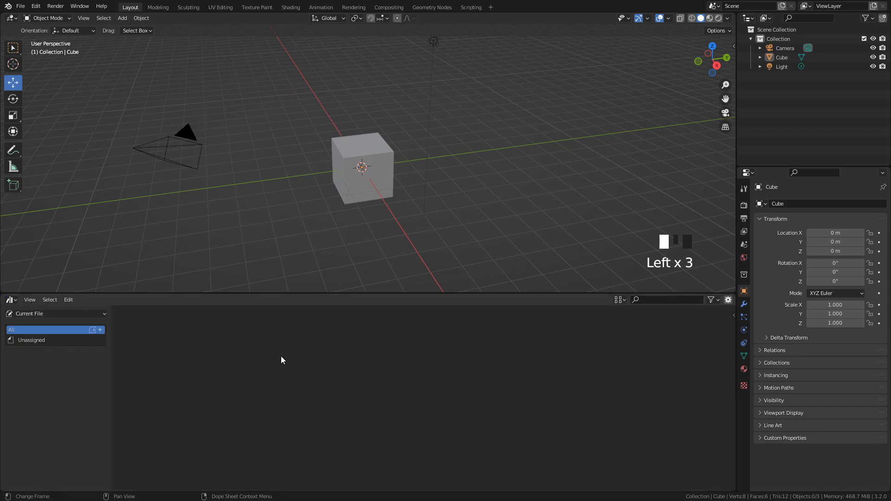
mouse_move(66, 316)
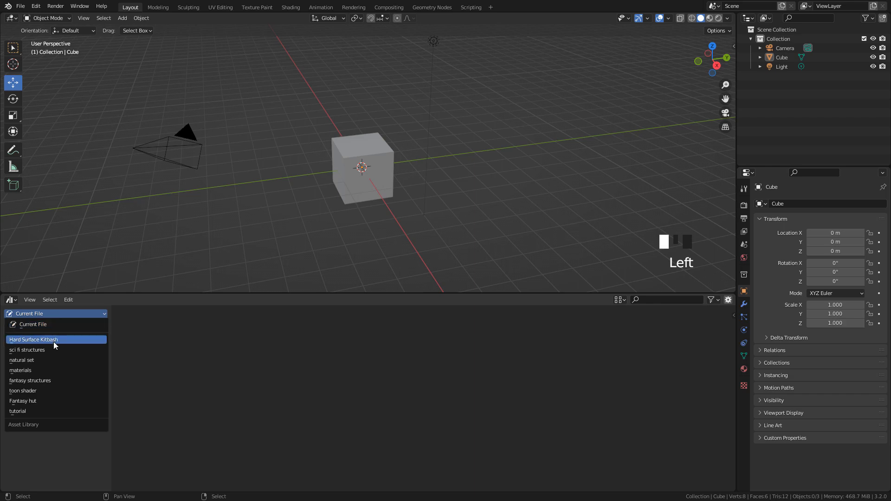
click(22, 361)
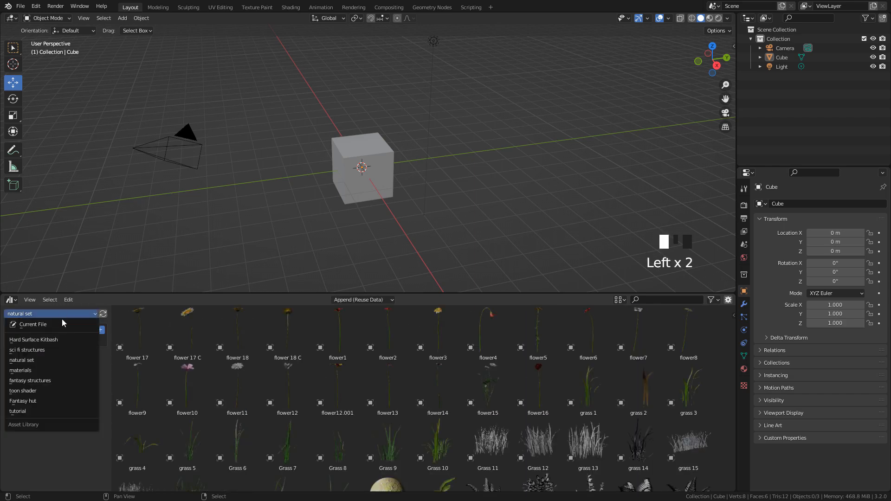
click(30, 381)
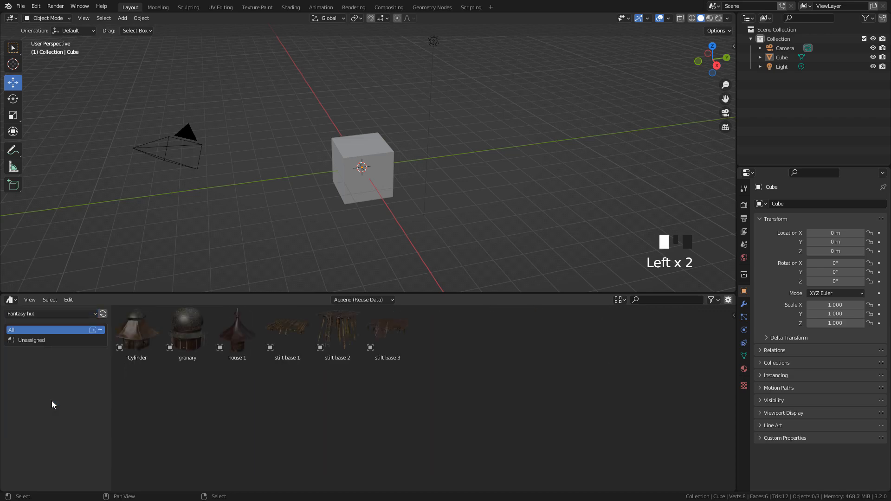
click(388, 331)
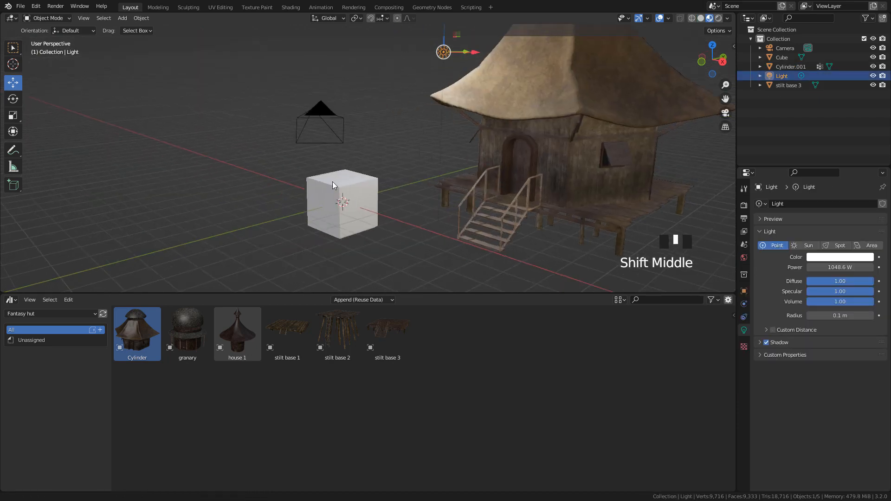
Switch to the sci fi structures library and apply the rock 1 material to the cube.
click(51, 314)
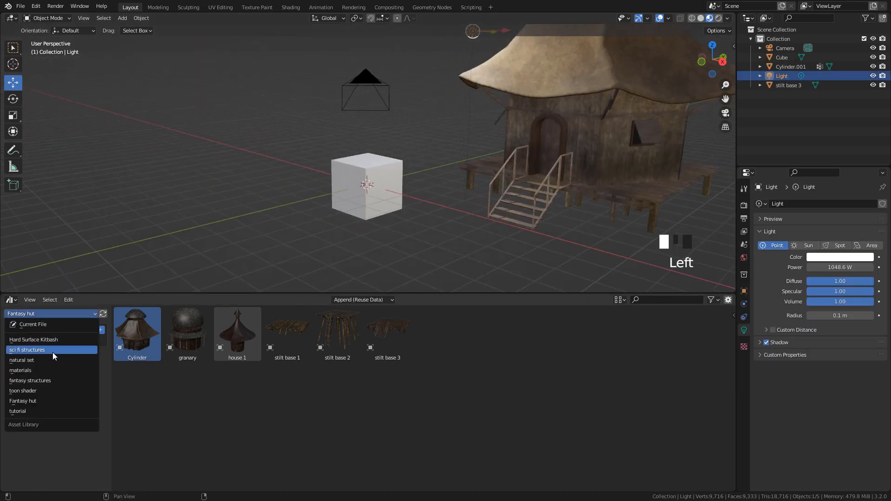
click(27, 350)
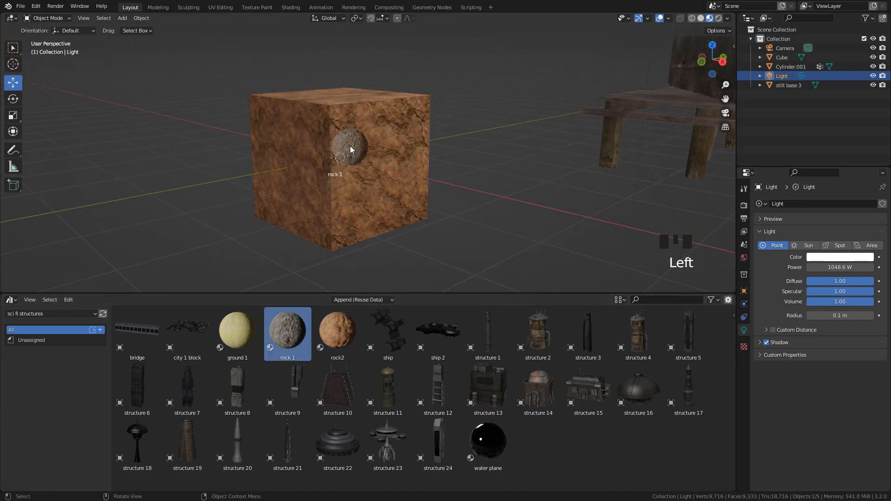
click(237, 329)
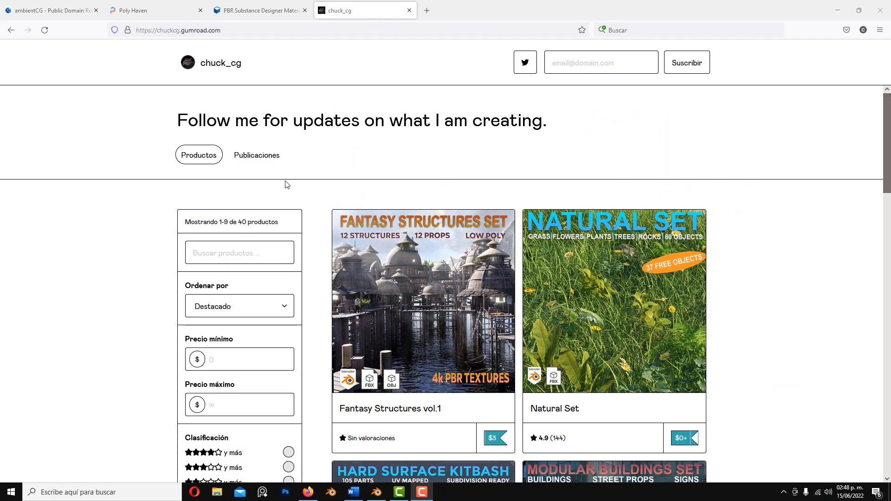
Scroll through the Gumroad asset store page.
scroll(down, 3)
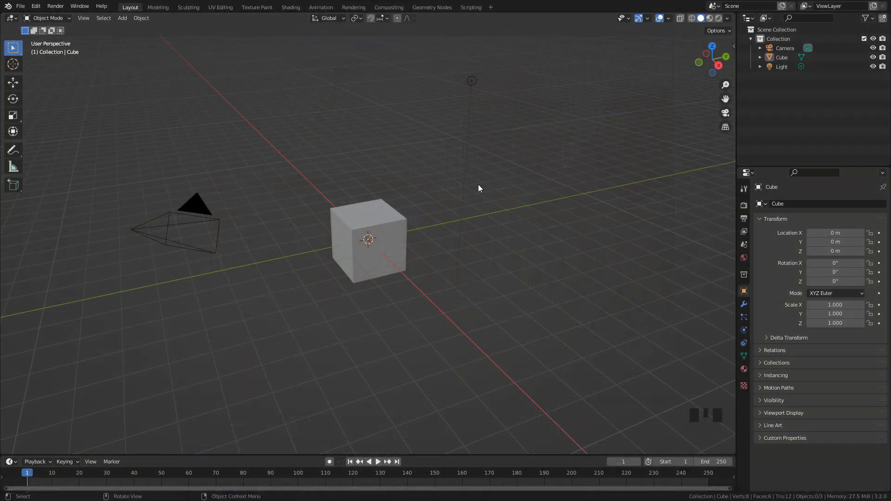
In Preferences file paths, add a new asset library folder via the + button.
click(37, 6)
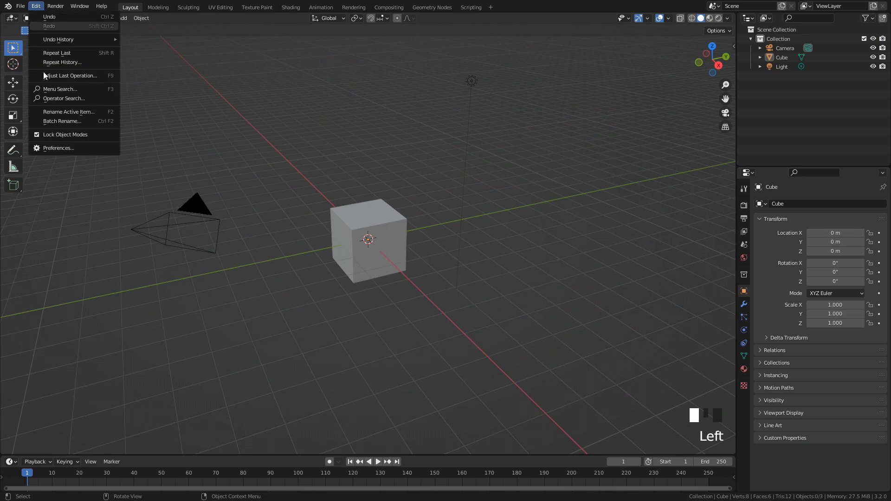
click(57, 147)
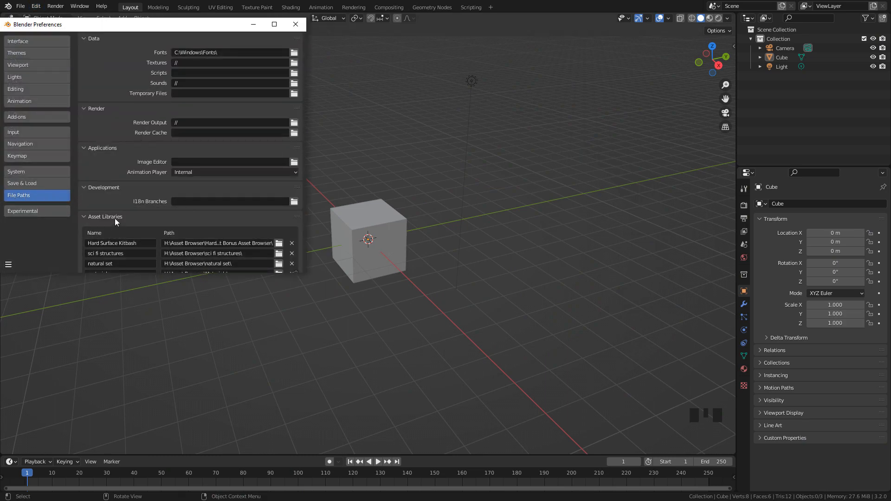
scroll(down, 3)
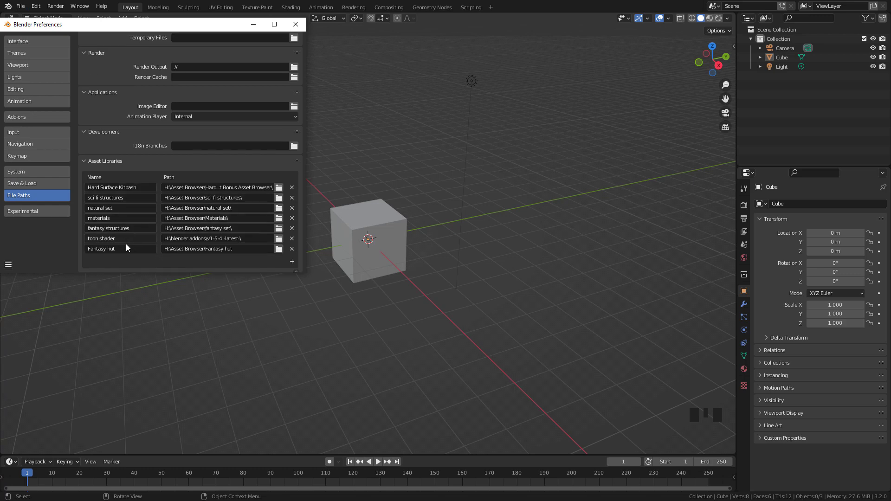
mouse_move(134, 230)
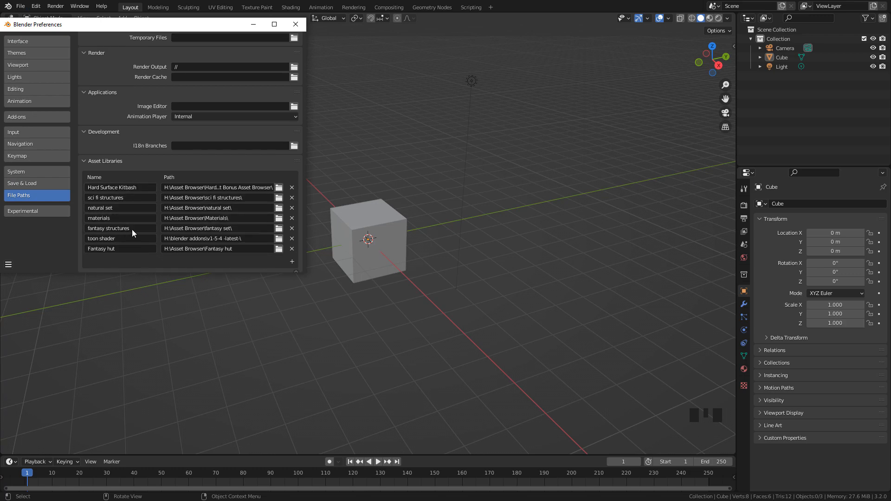
mouse_move(291, 262)
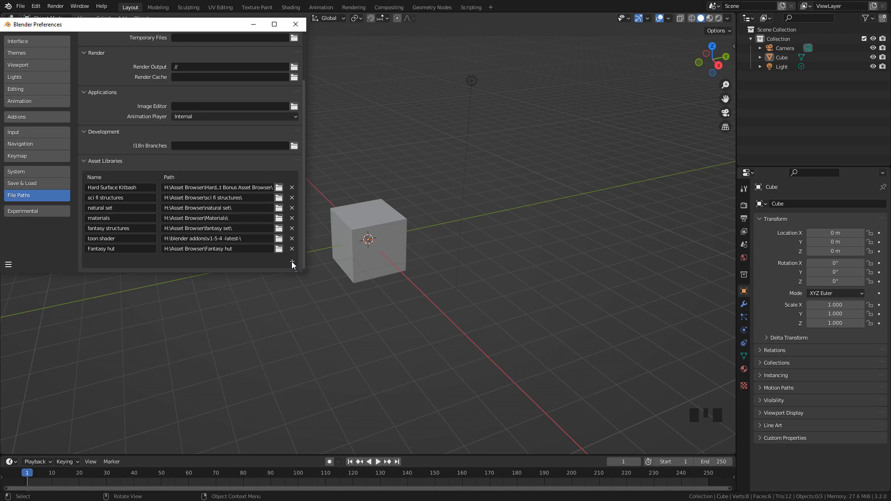
click(291, 263)
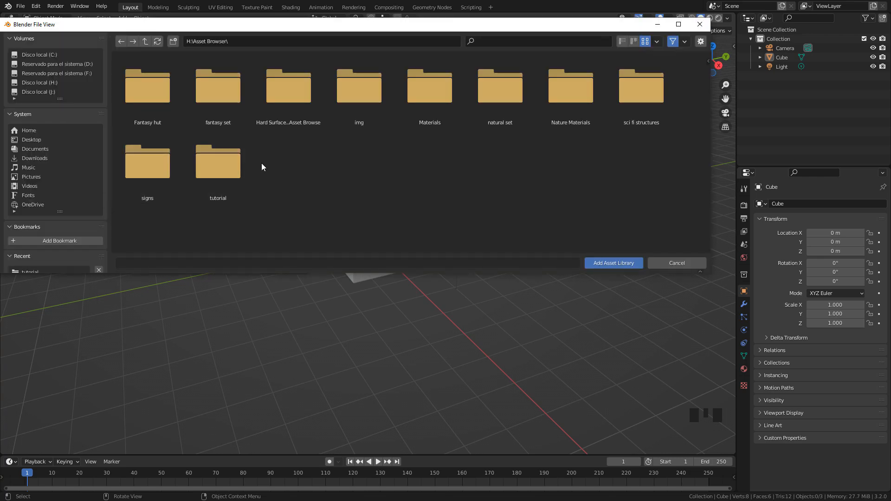
mouse_move(270, 163)
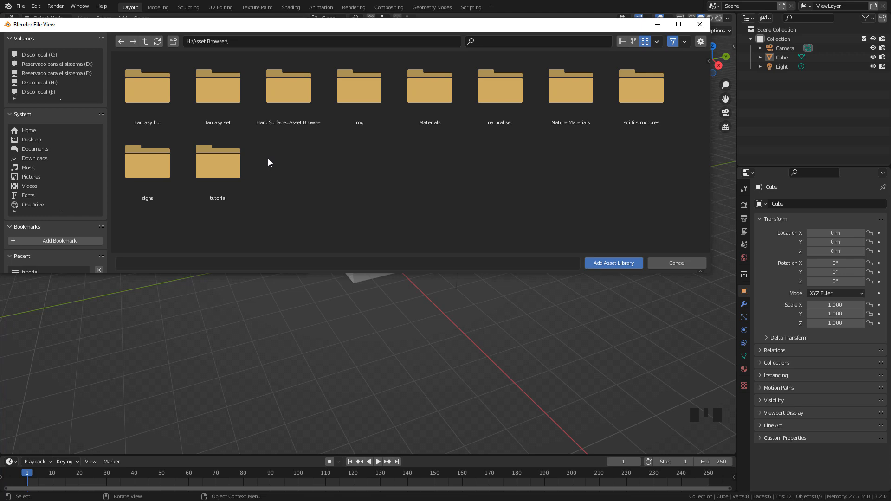
mouse_move(835, 232)
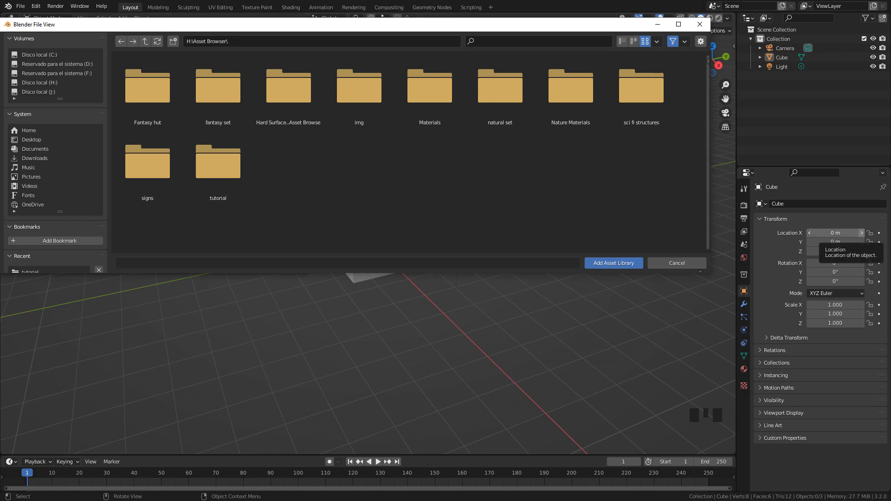
mouse_move(411, 115)
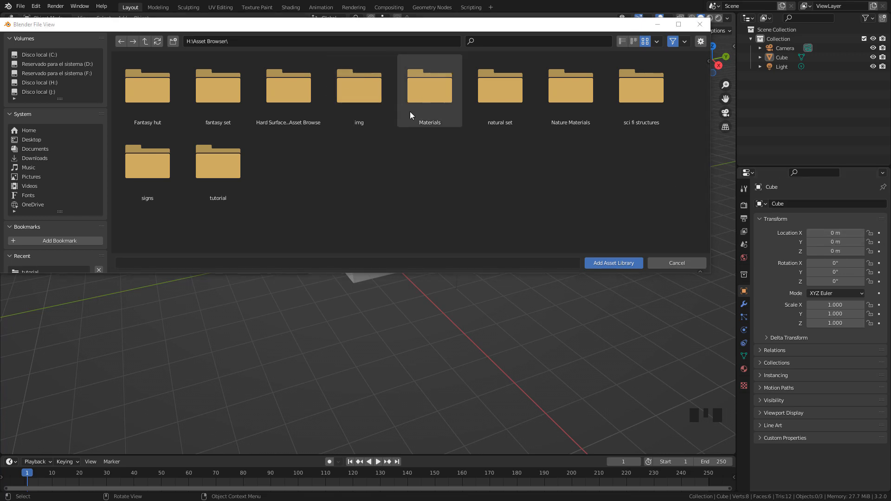
mouse_move(453, 105)
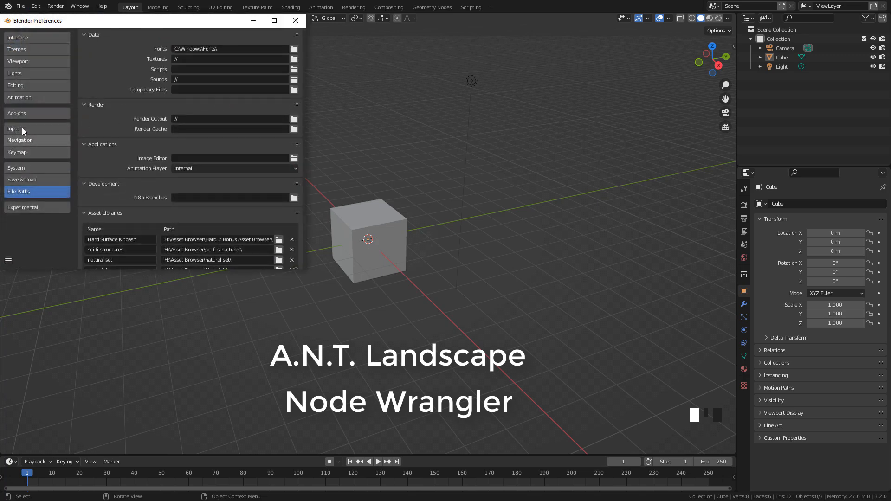
Search the add-ons list for 'landscape' and 'node wrangler' to confirm both are enabled.
click(21, 112)
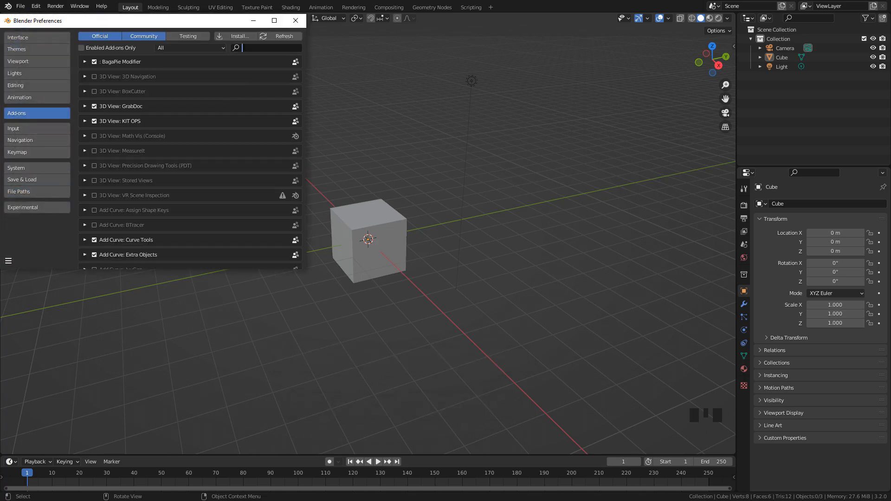
text(landscape)
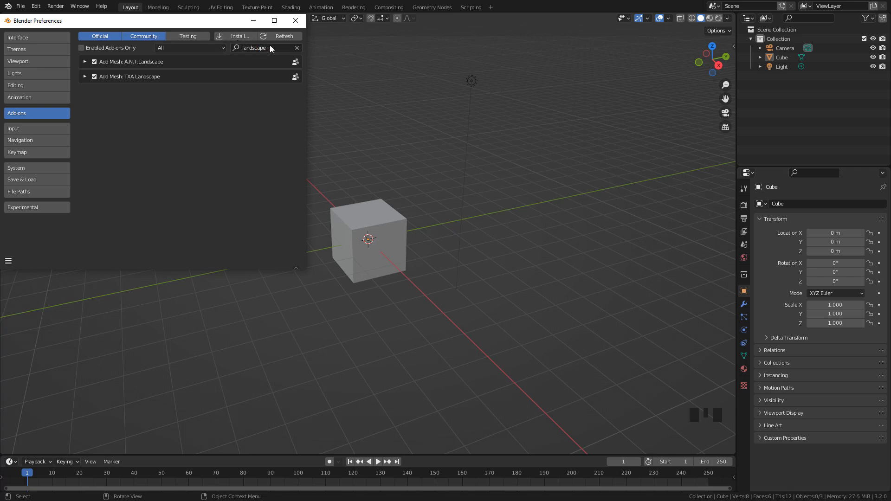
text(nd)
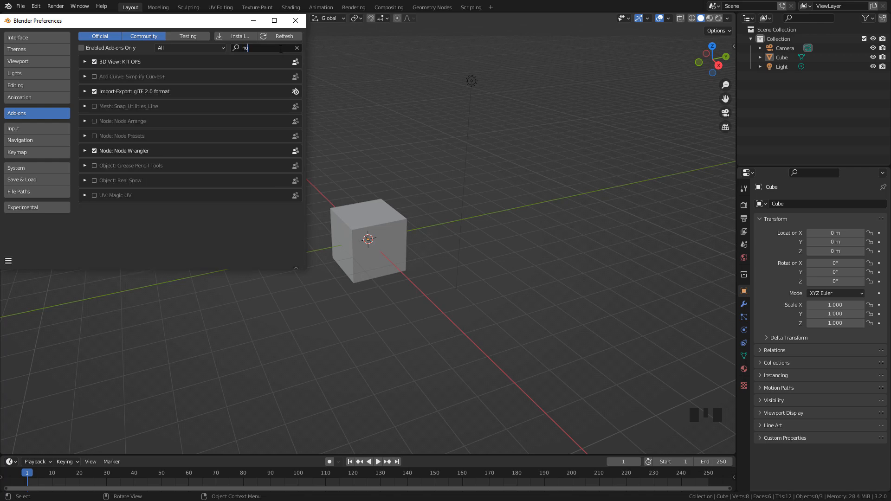
text(ode wra)
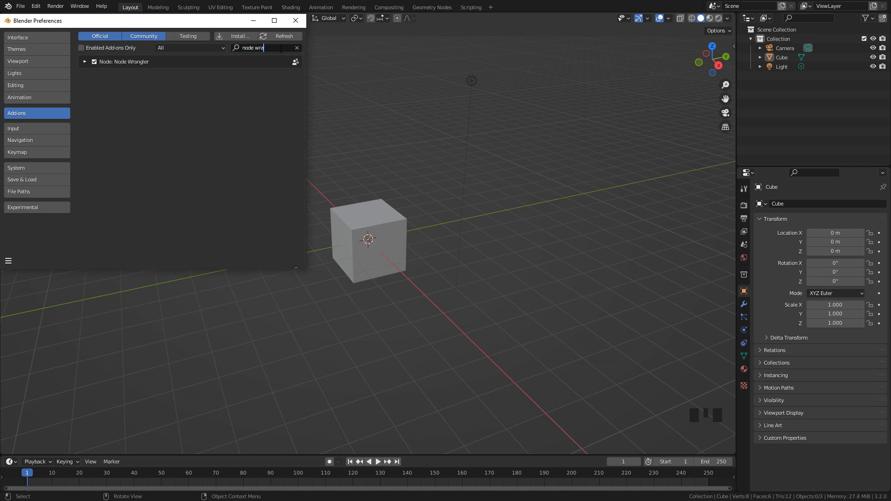
text(n)
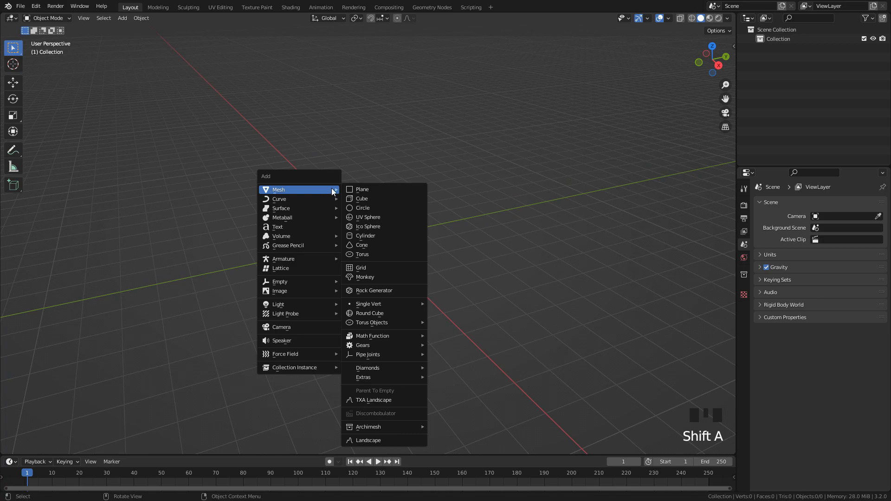
mouse_move(378, 440)
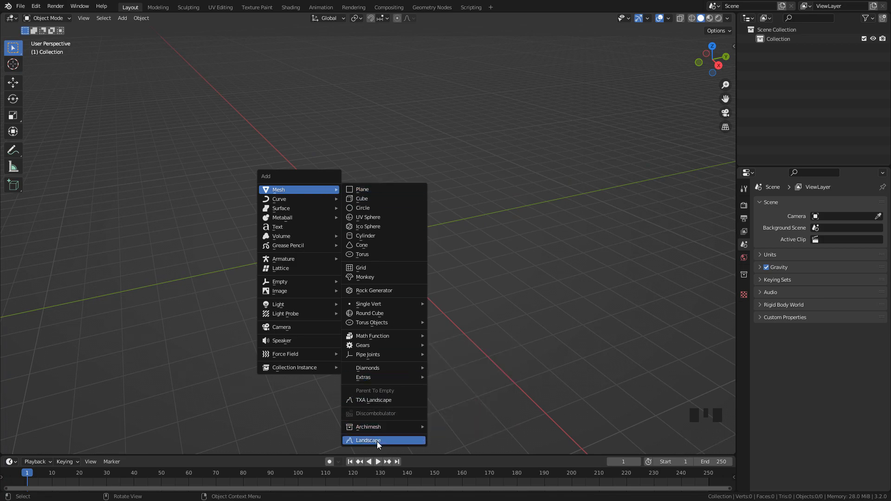
Add an A.N.T. Landscape mesh with a terrain preset and show the shader editor below.
click(367, 440)
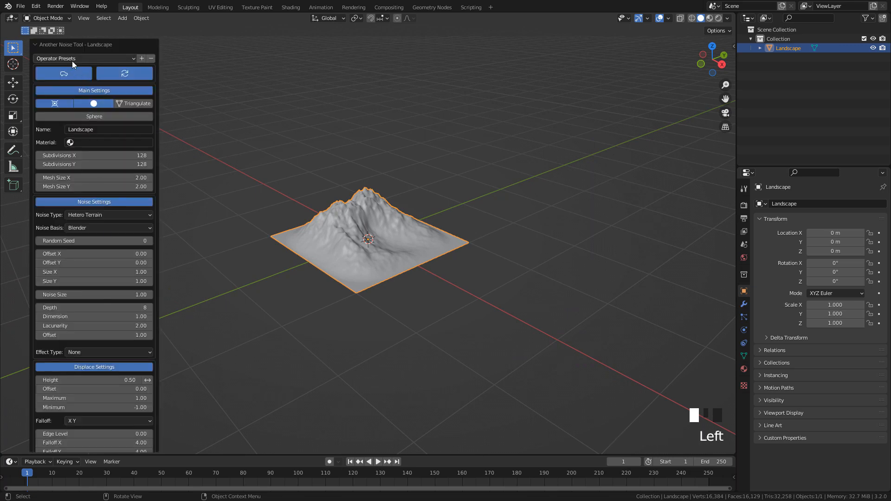
click(84, 58)
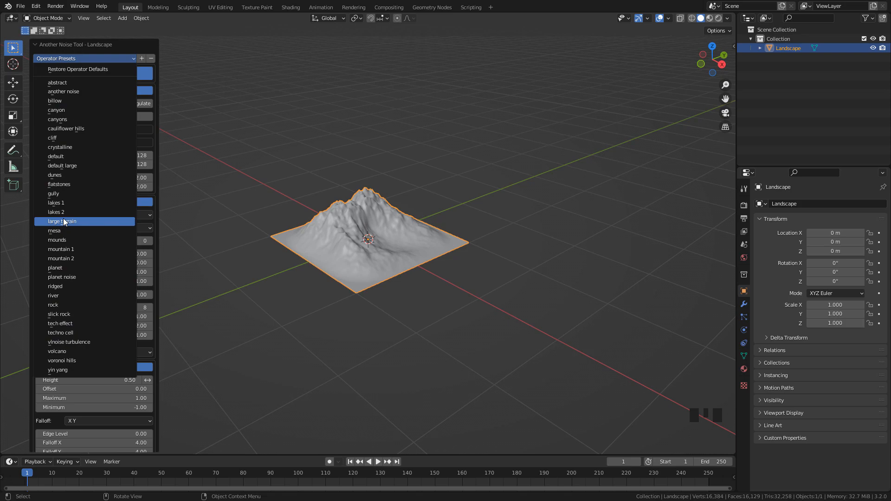
click(62, 221)
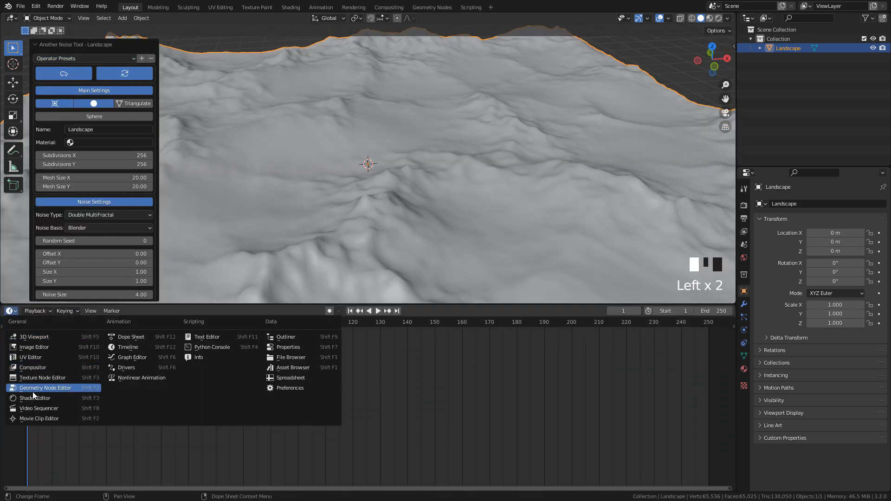
click(45, 388)
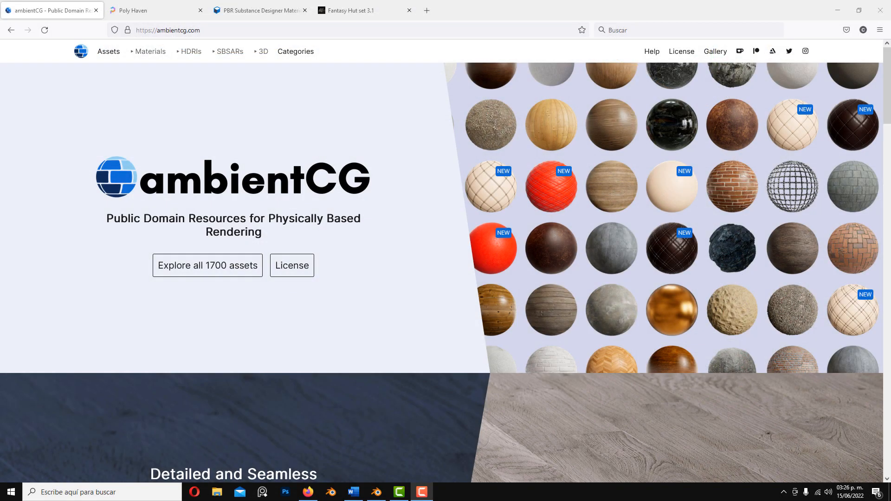
Browse ambientCG's material categories, then the textures.com PBR Materials catalogue.
click(135, 10)
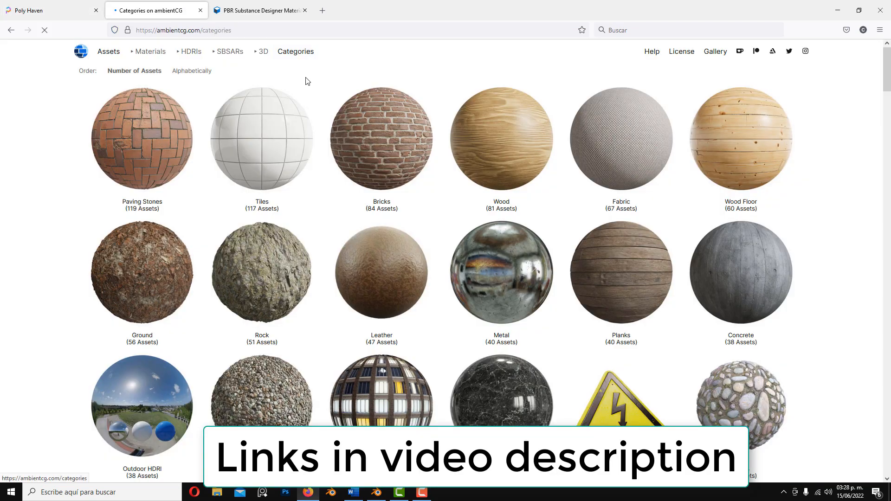
click(259, 10)
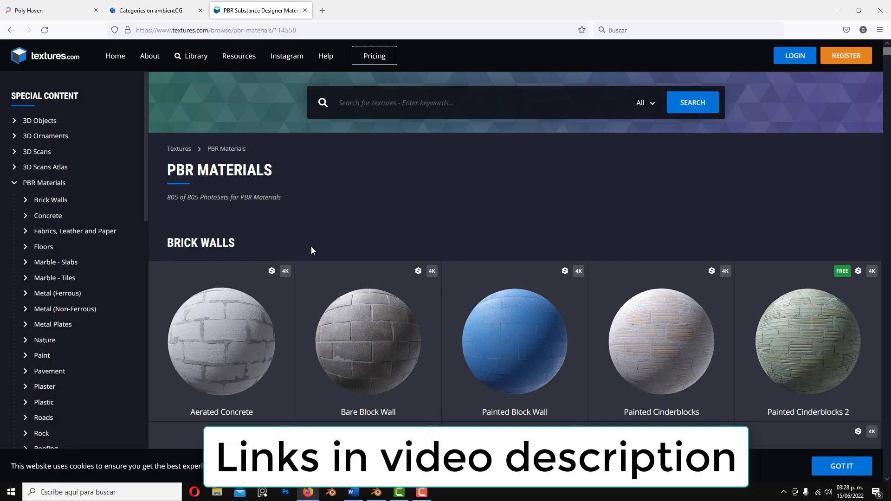
scroll(down, 3)
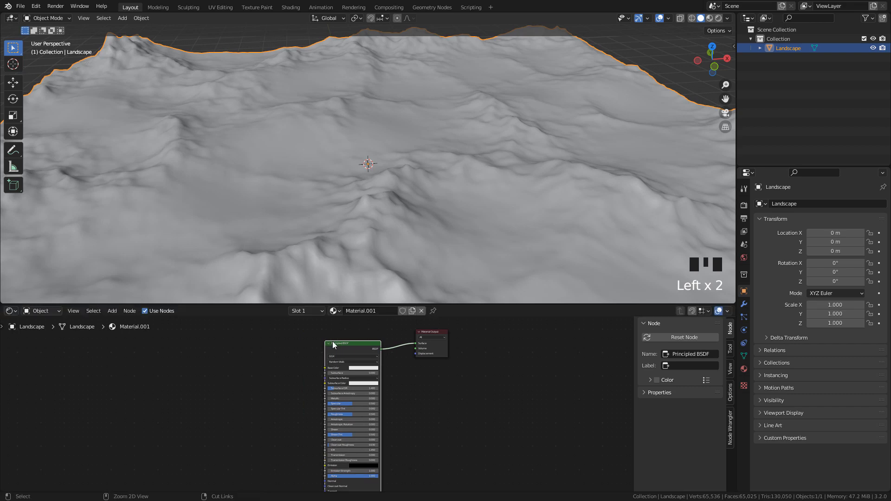
Start a Principled Texture Setup and browse into the rock_04_sand4k texture folder.
click(334, 344)
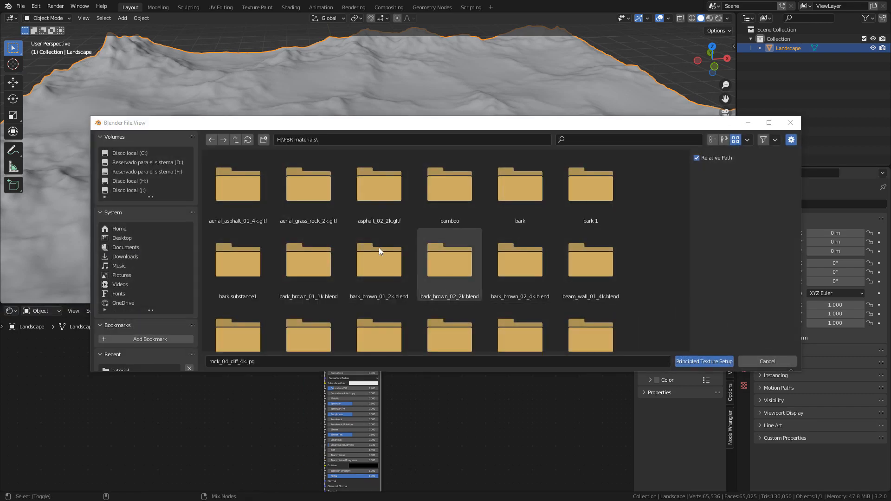
scroll(down, 3)
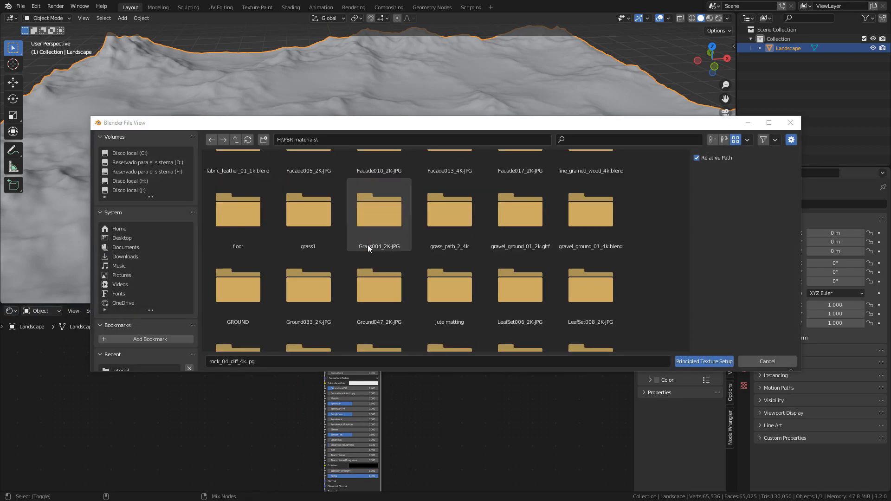
scroll(down, 3)
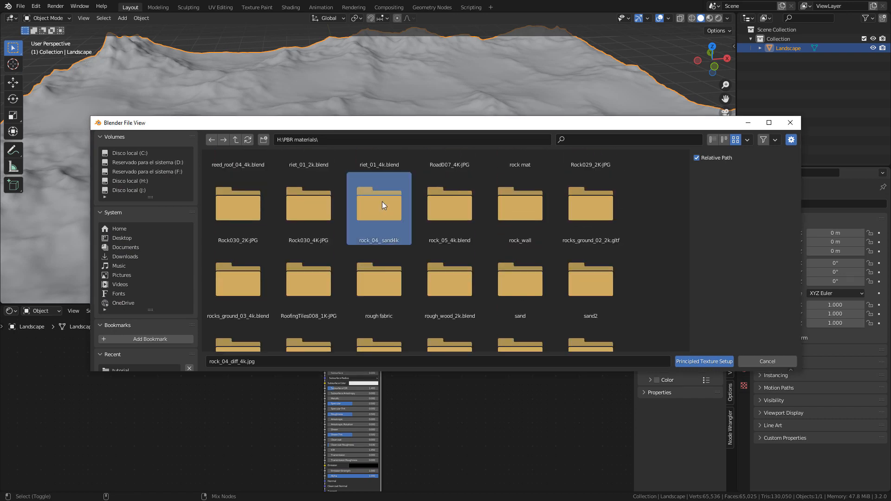
double_click(378, 204)
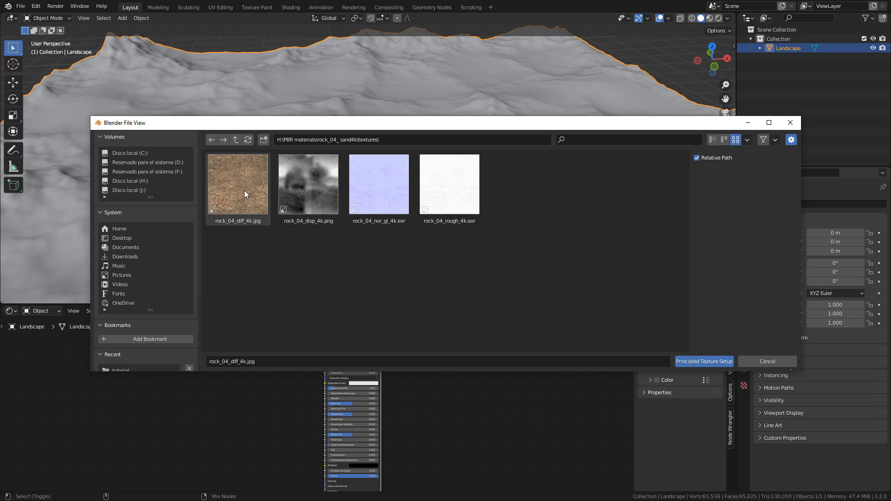
Select the rock_04 diffuse, normal and roughness maps and build the material from them.
click(238, 184)
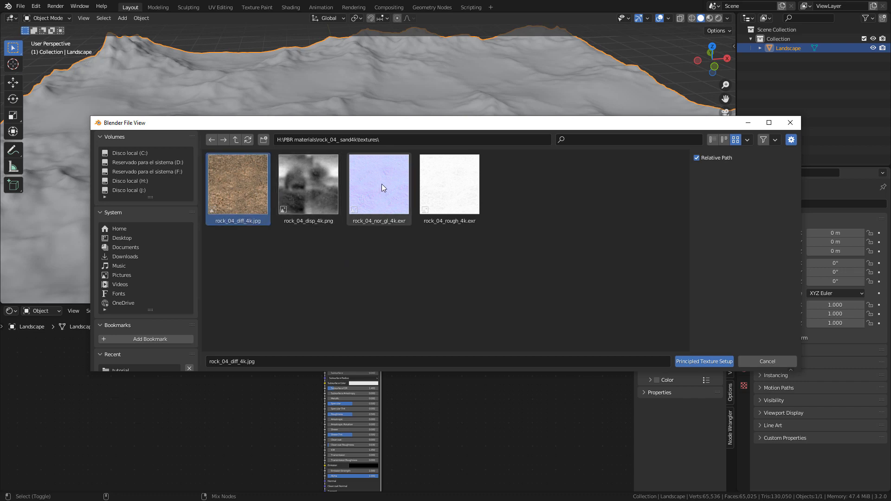
click(450, 184)
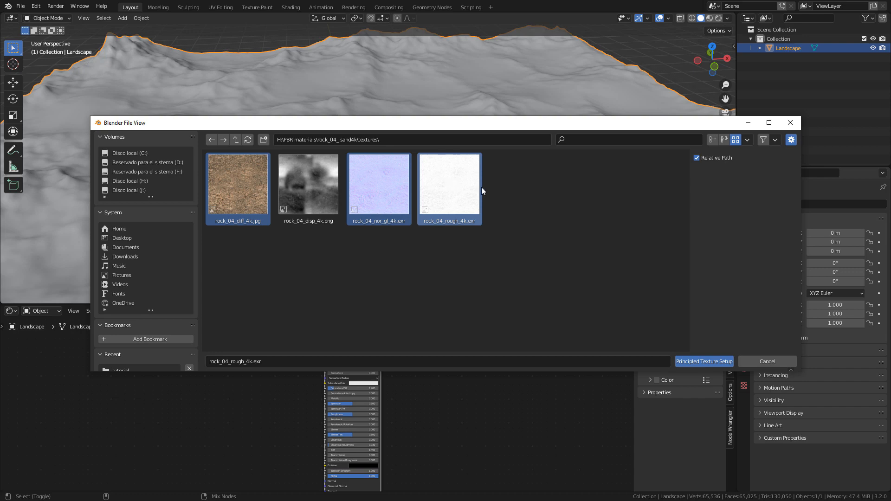
mouse_move(510, 188)
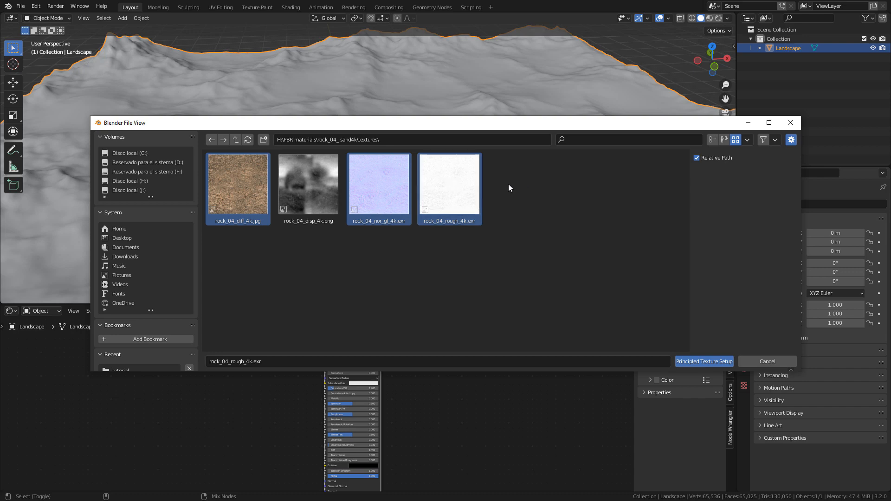
mouse_move(511, 207)
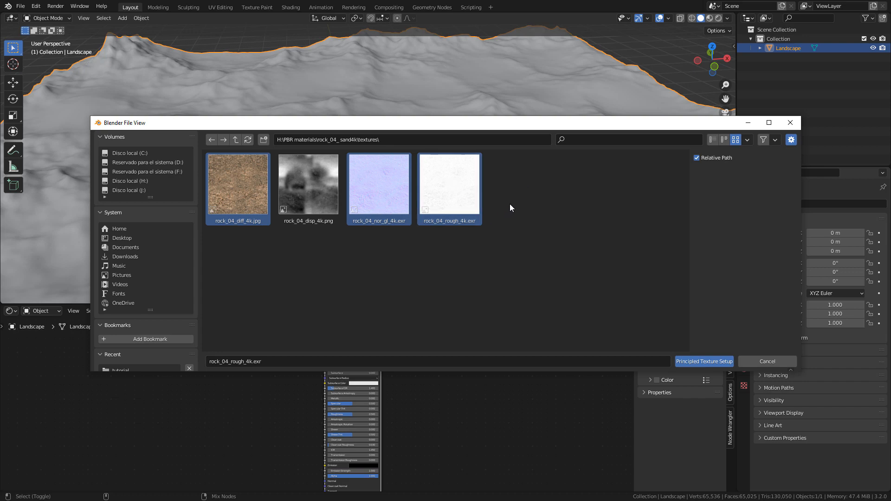
mouse_move(528, 204)
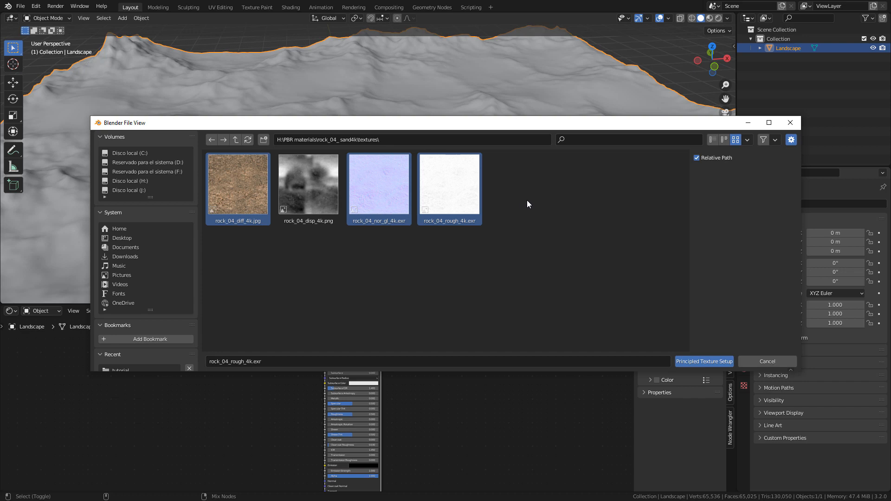
click(703, 361)
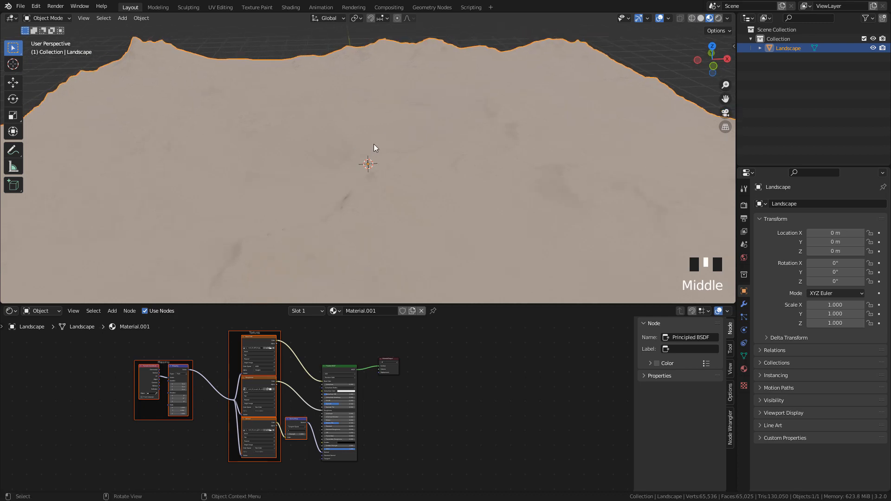
Unwrap the landscape mesh's UVs in Edit Mode and return to Object Mode.
key(u)
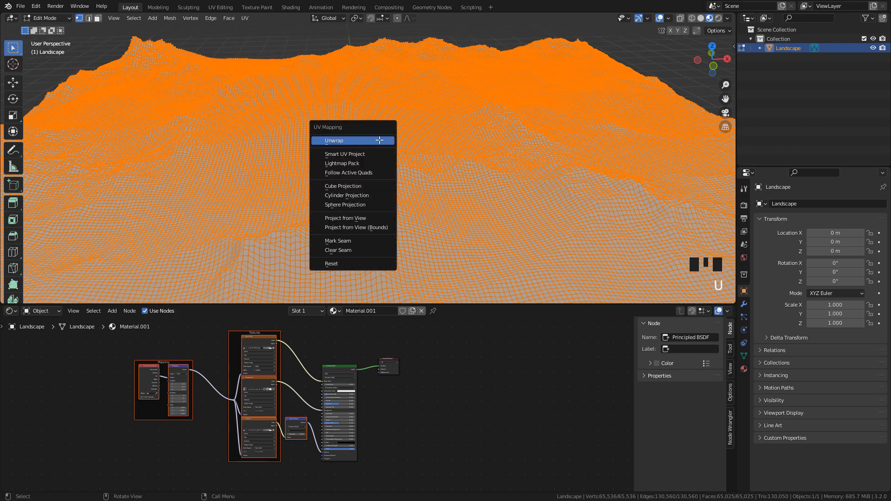
mouse_move(336, 142)
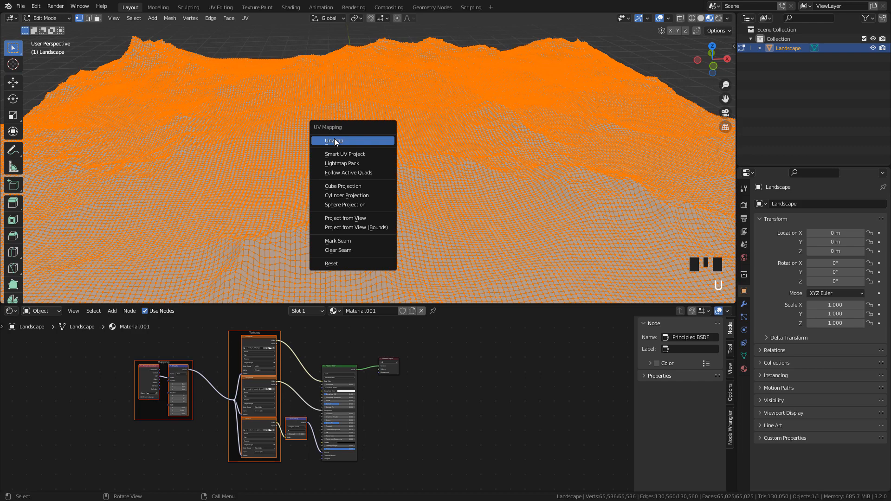
click(334, 141)
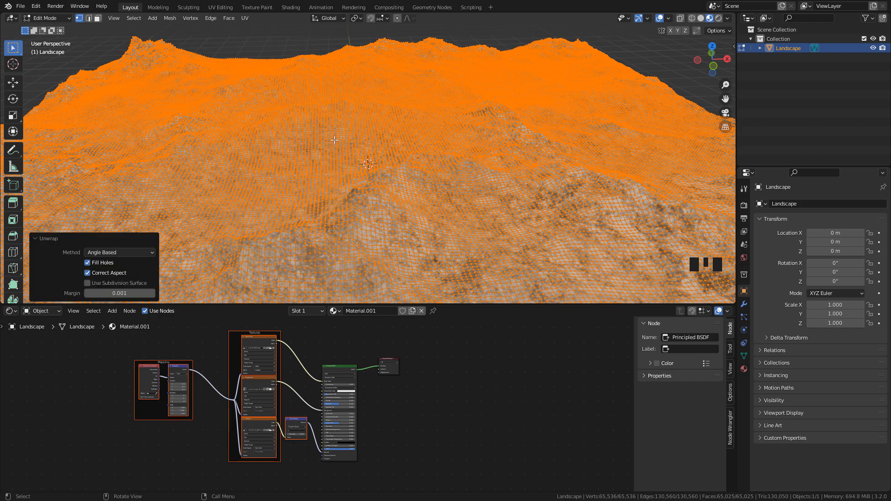
key(Tab)
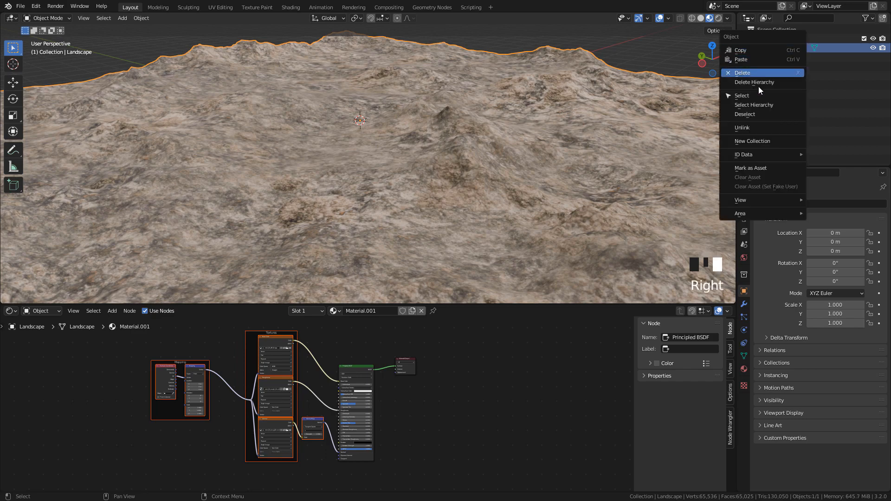
mouse_move(760, 168)
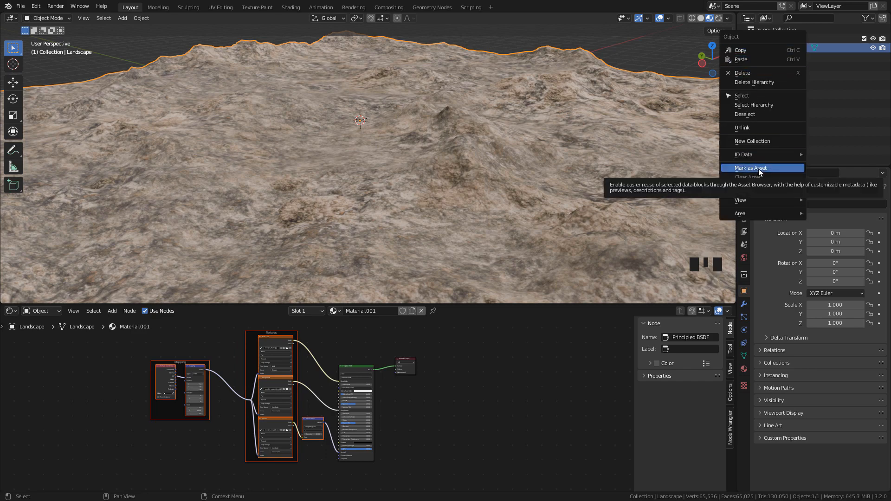
Mark the Landscape object as an asset from the Outliner.
click(751, 167)
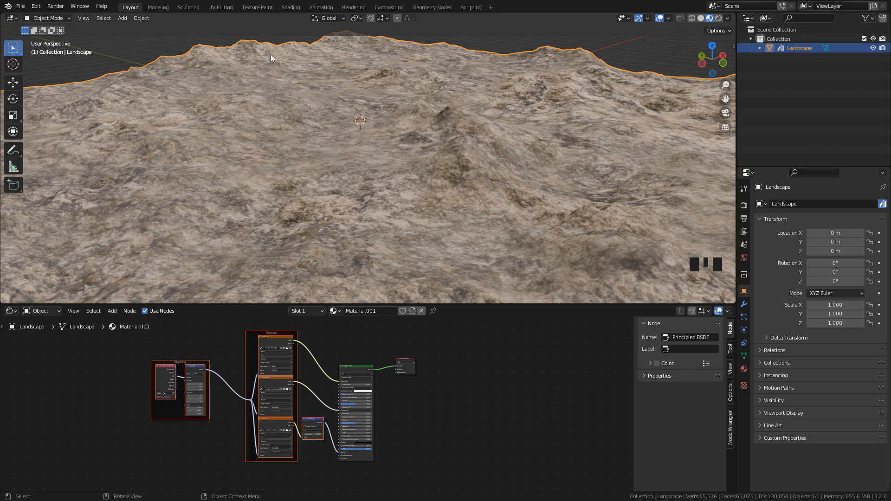
click(142, 17)
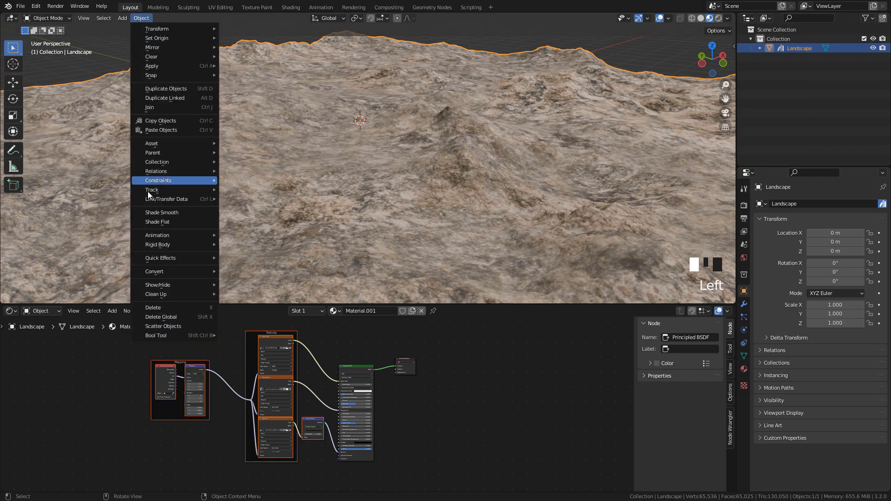
mouse_move(158, 143)
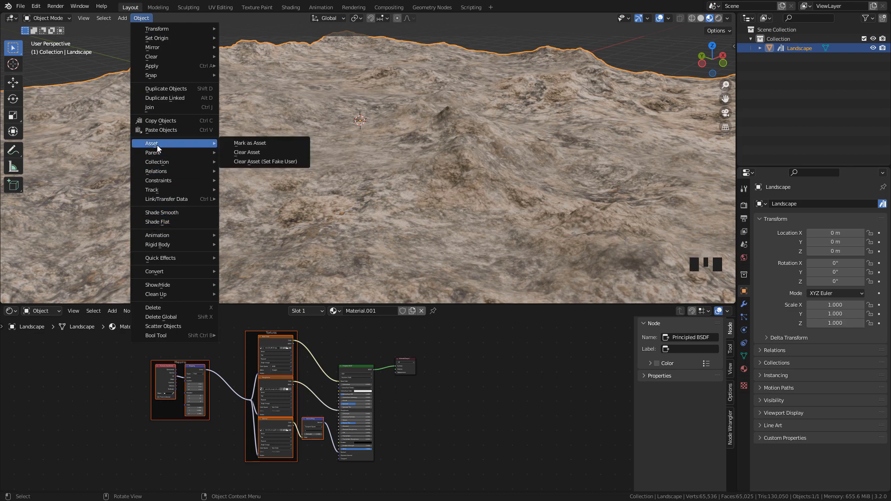
mouse_move(263, 143)
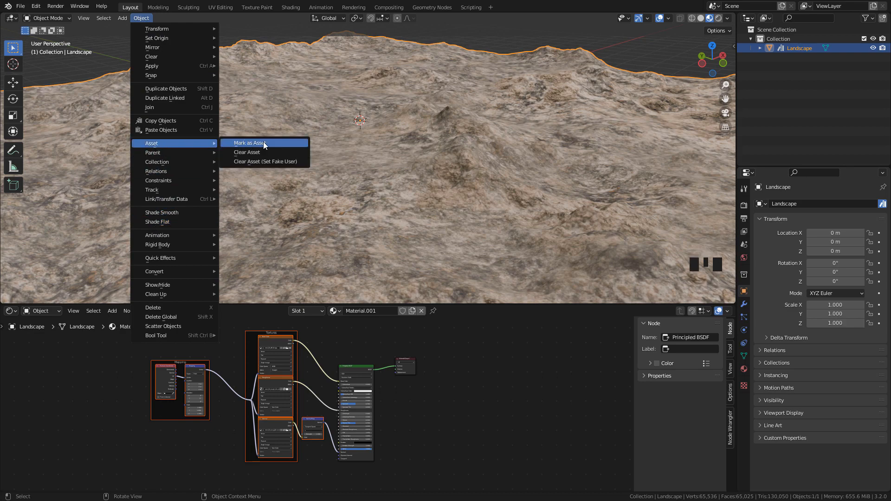
mouse_move(247, 152)
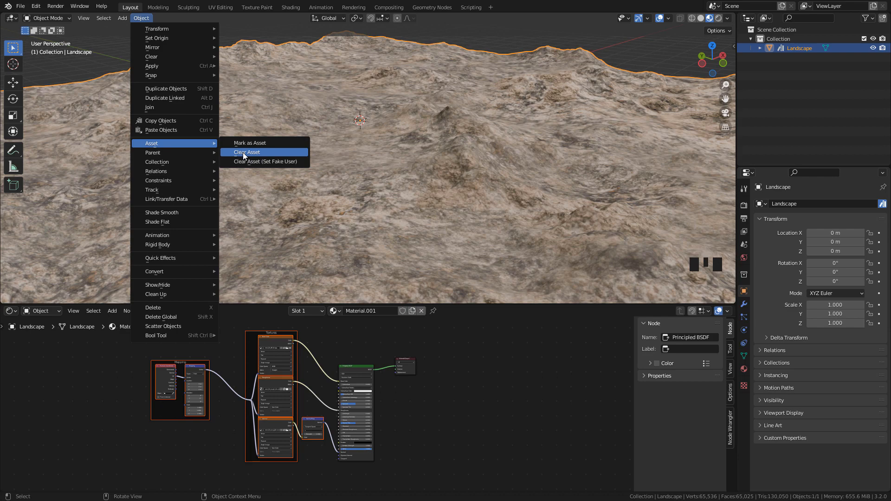
mouse_move(247, 153)
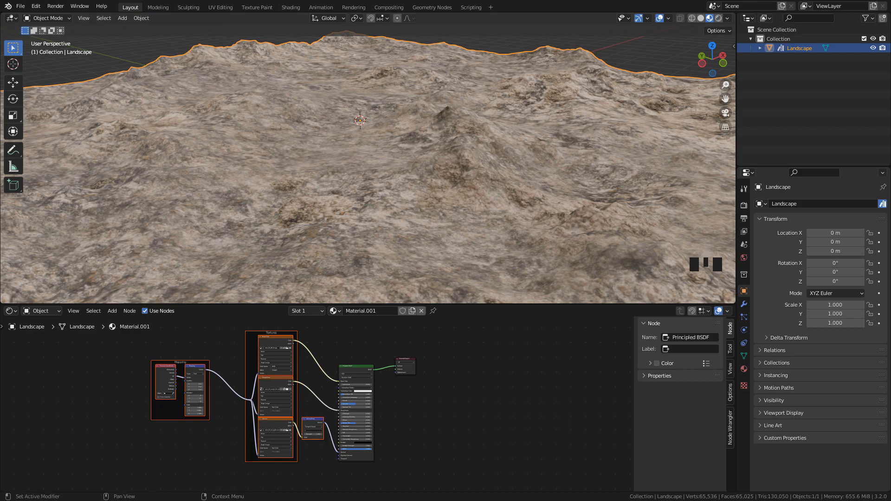
mouse_move(415, 168)
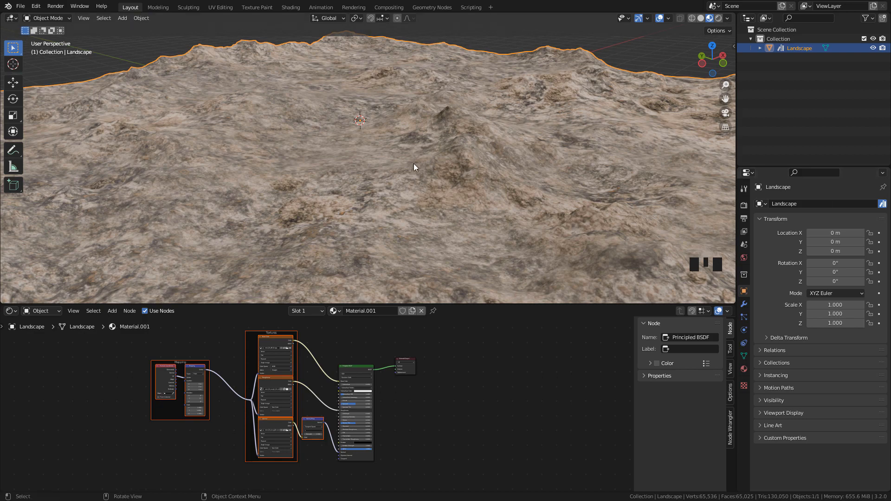
mouse_move(360, 146)
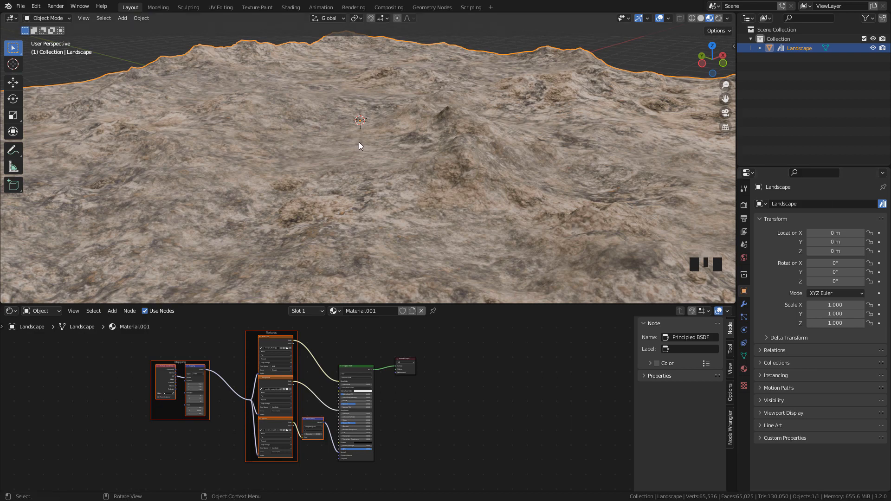
mouse_move(390, 150)
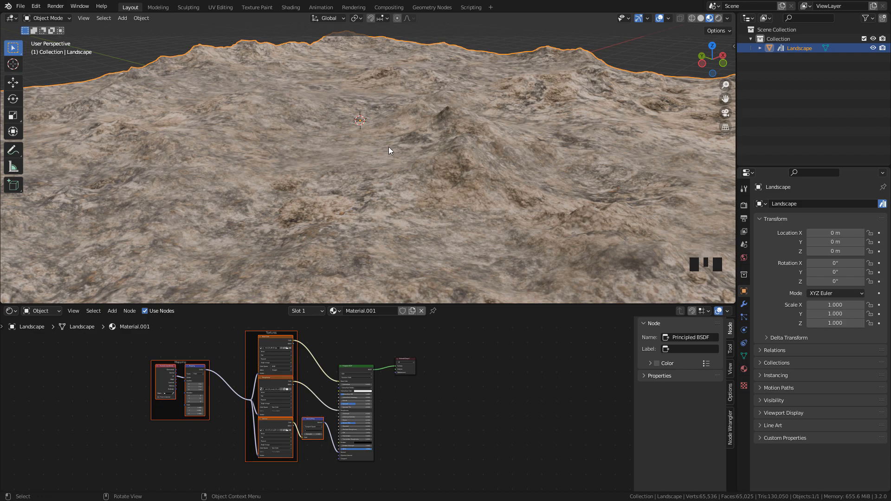
mouse_move(746, 376)
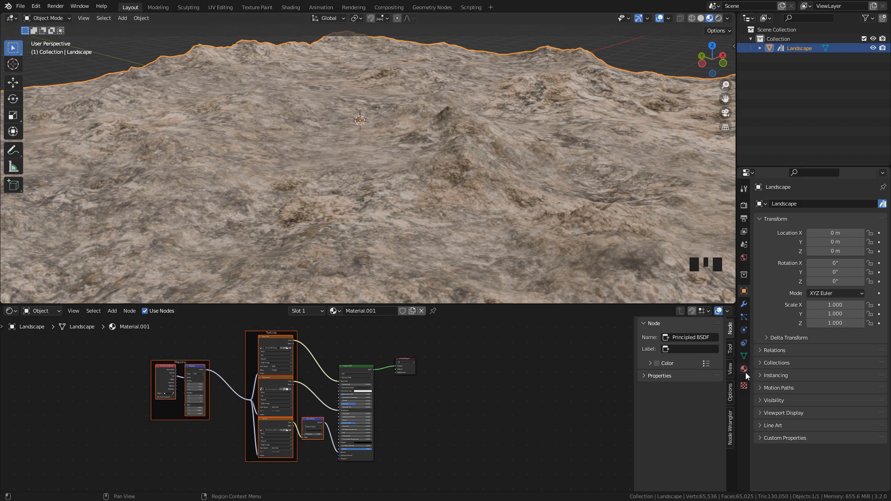
Rename the landscape's material from sand to 'rock' in Material Properties and mark it as an asset.
click(743, 370)
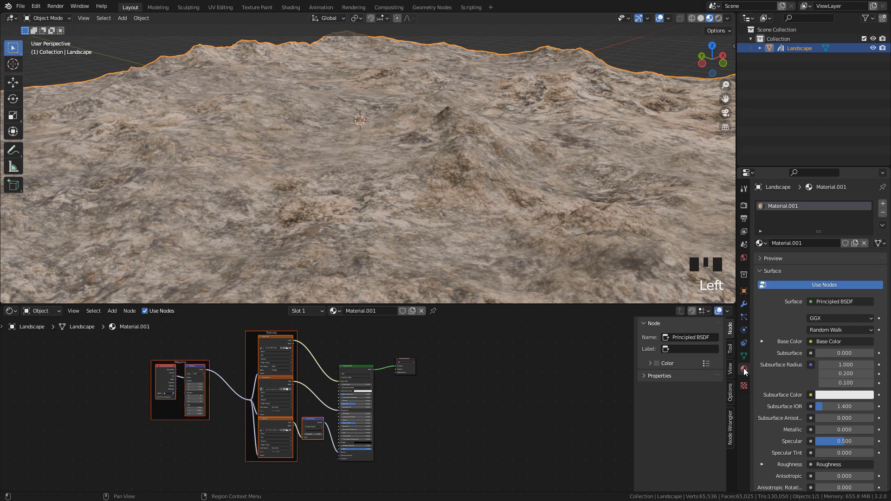
double_click(787, 244)
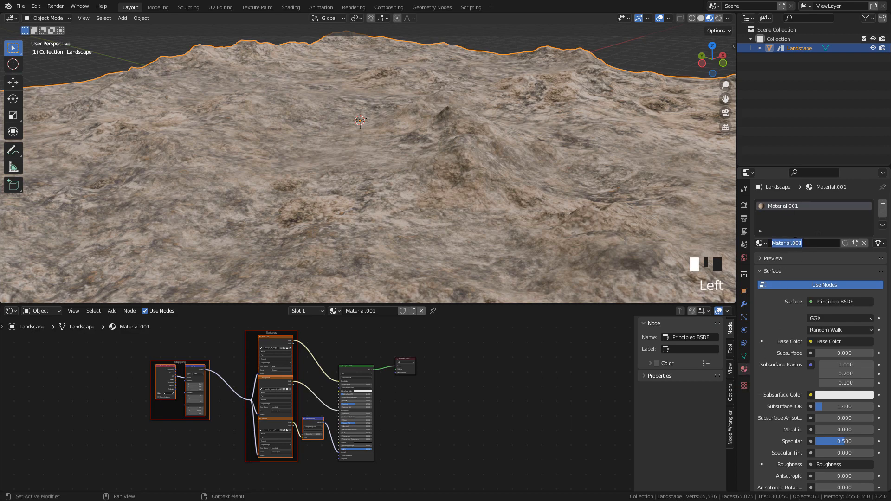
text(sand)
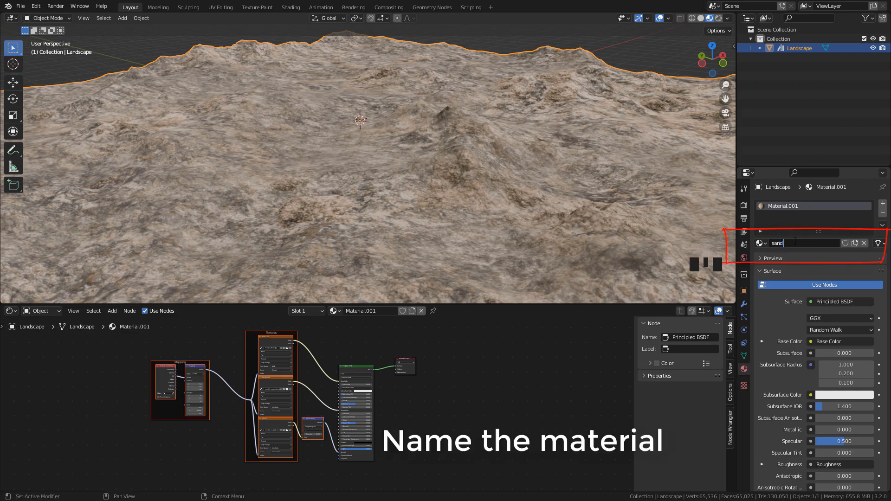
text(rock)
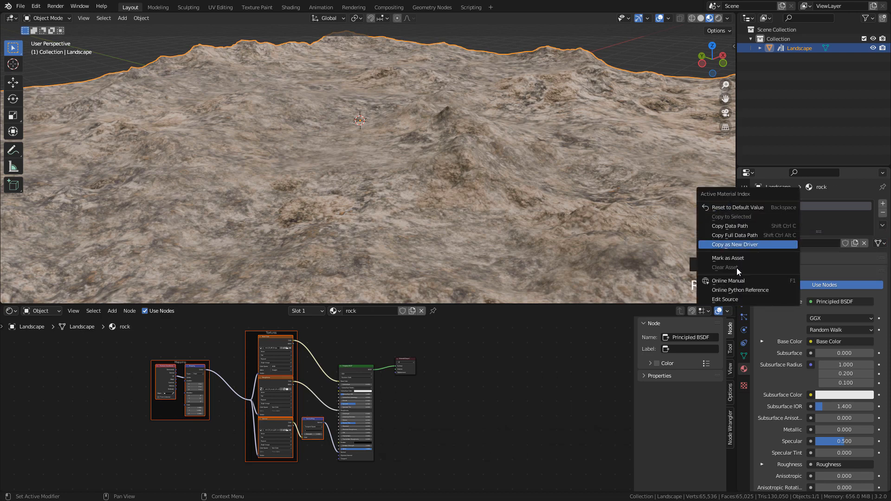
mouse_move(728, 258)
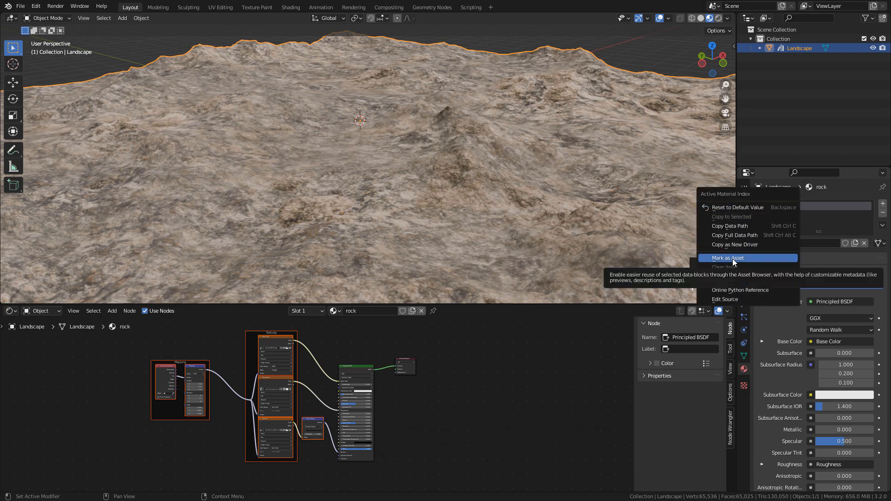
click(728, 258)
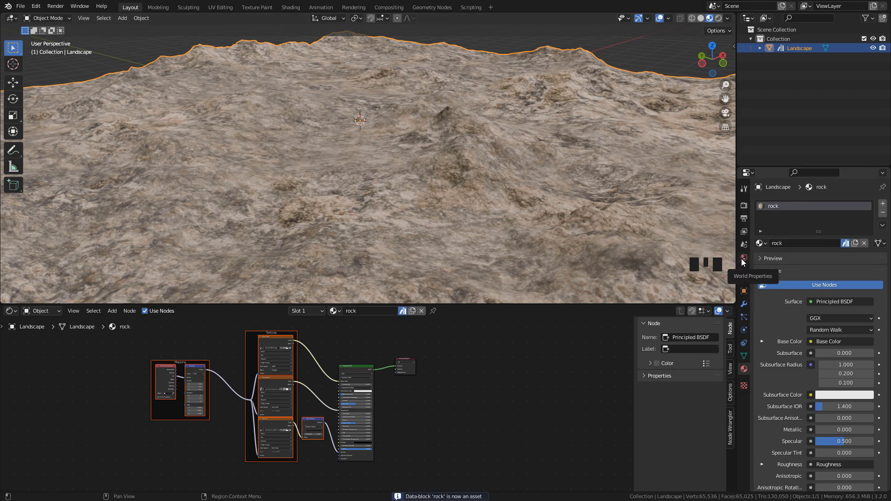
click(22, 6)
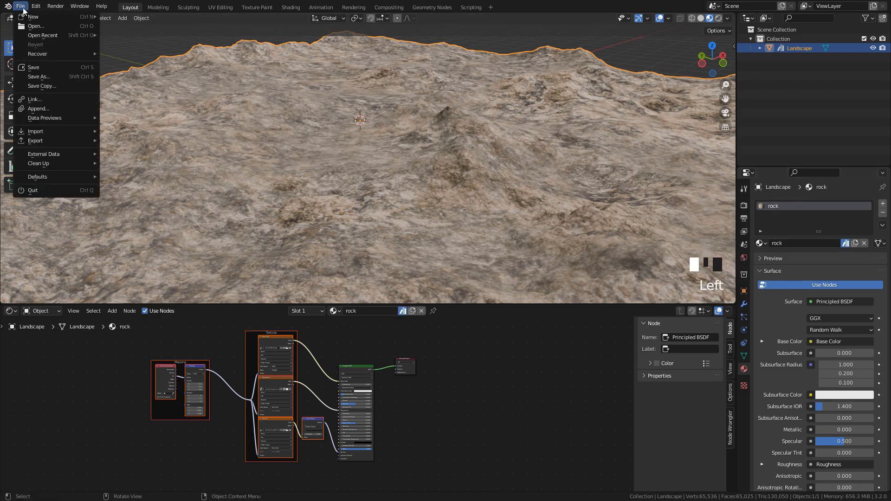
Save the scene as tutorial.blend inside a new 'EN tutorial' folder in the asset directory via Save As.
click(39, 76)
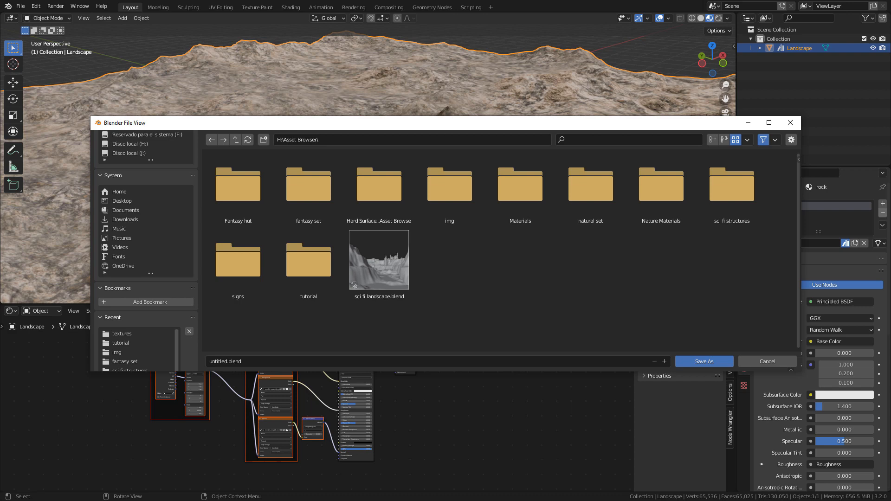
click(309, 184)
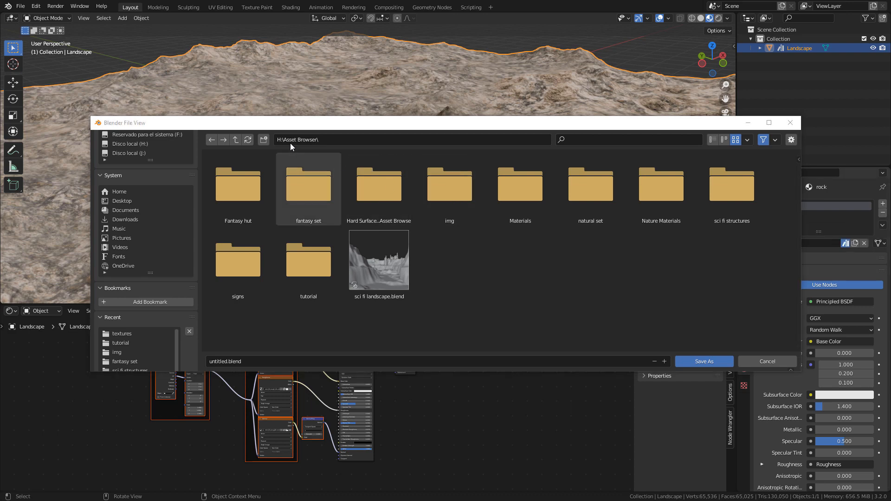
mouse_move(301, 143)
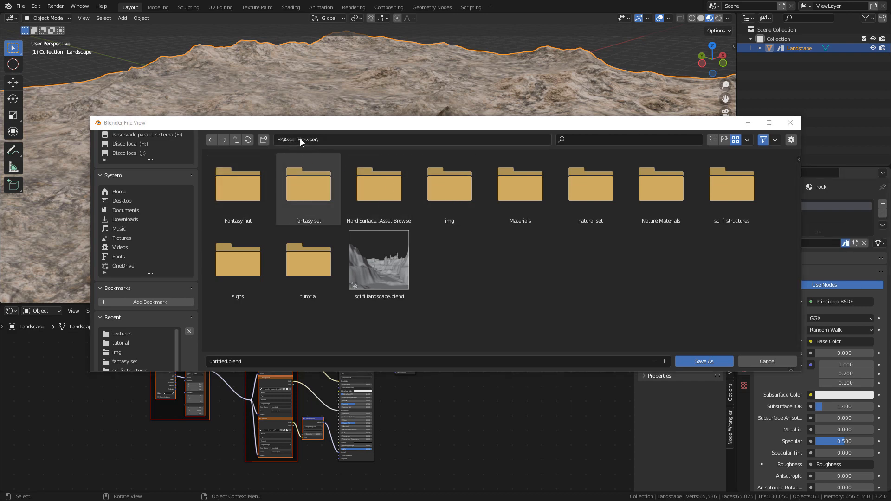
mouse_move(301, 141)
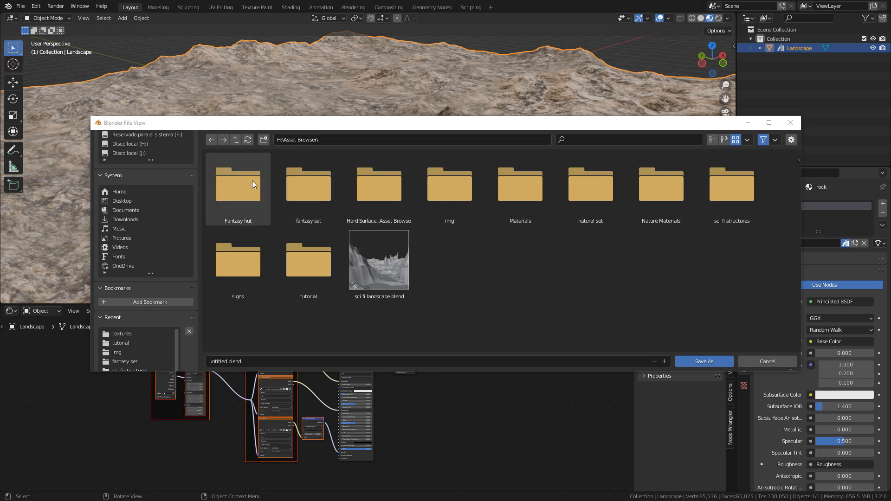
click(378, 260)
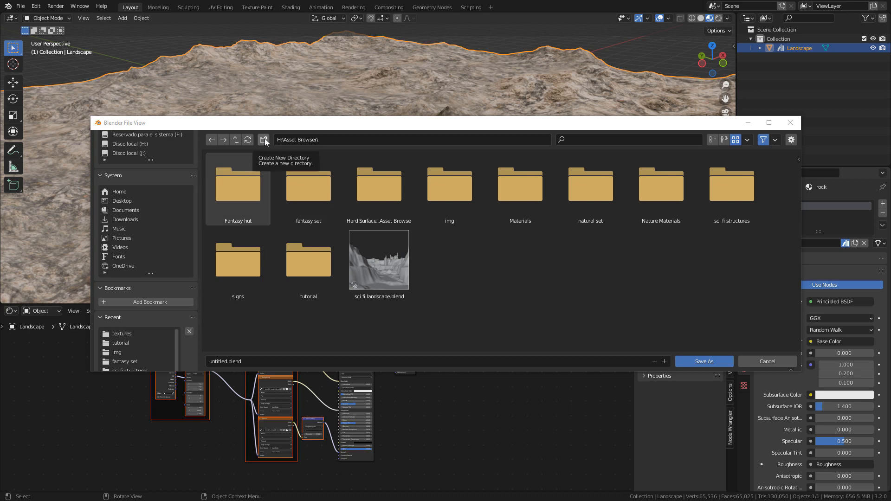
click(264, 139)
text(EN tutorial)
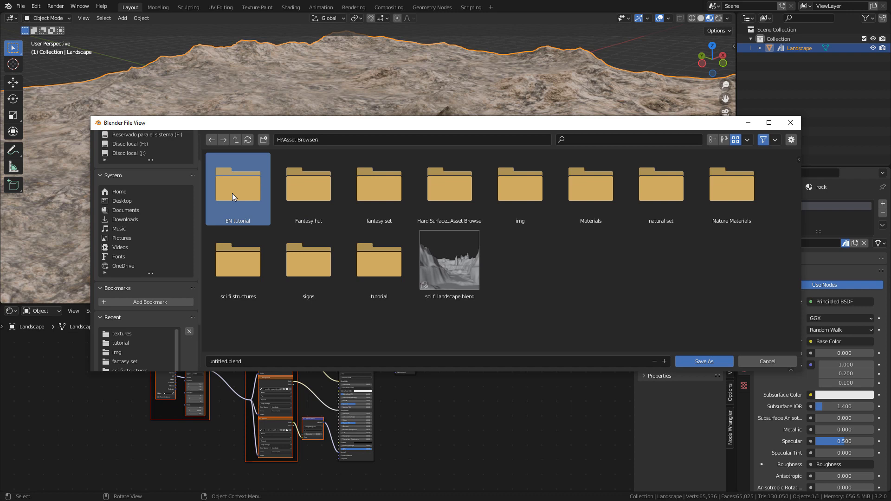
double_click(237, 188)
text(tutoria)
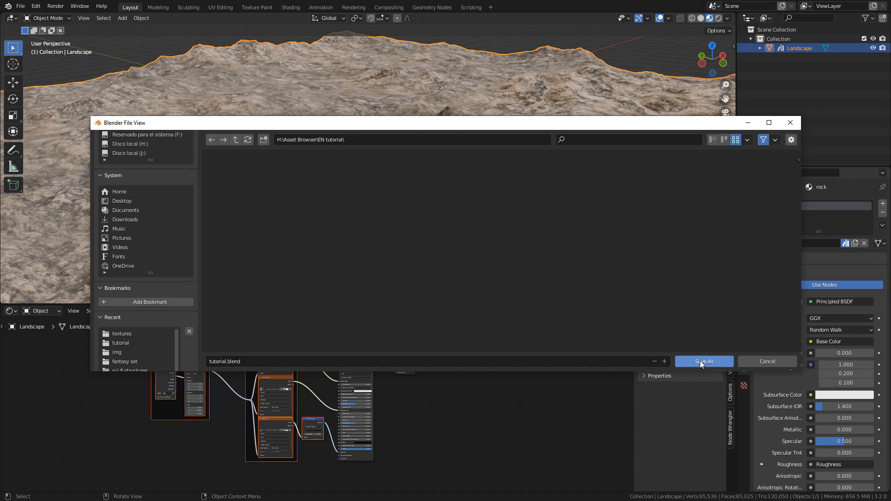
click(703, 361)
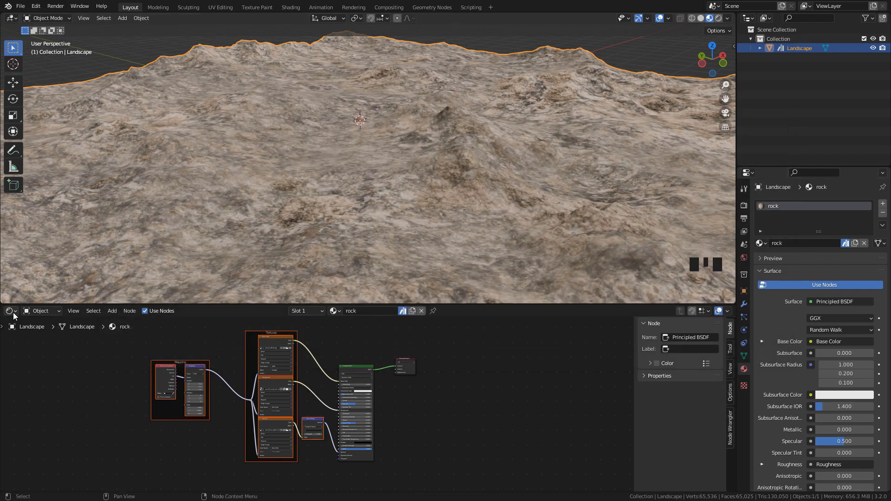
Switch the lower area to an Asset Browser on Current File, showing the Landscape and rock assets.
click(9, 310)
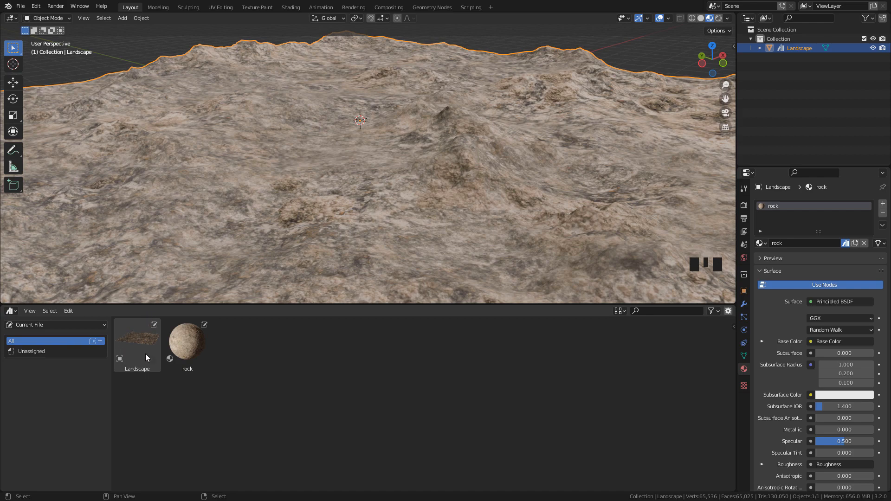
click(188, 345)
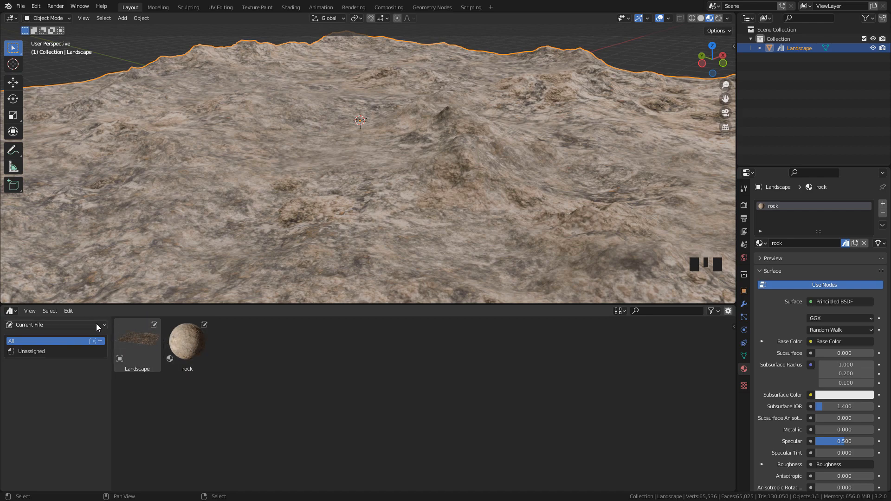
click(54, 325)
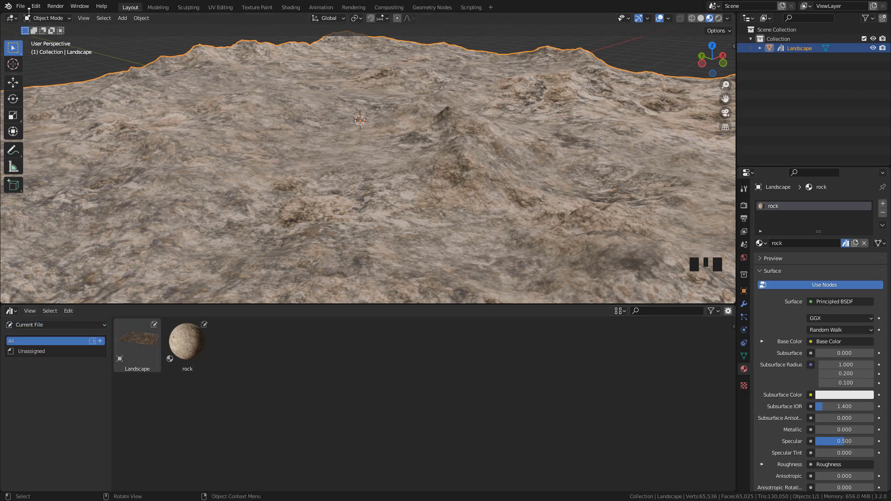
click(21, 5)
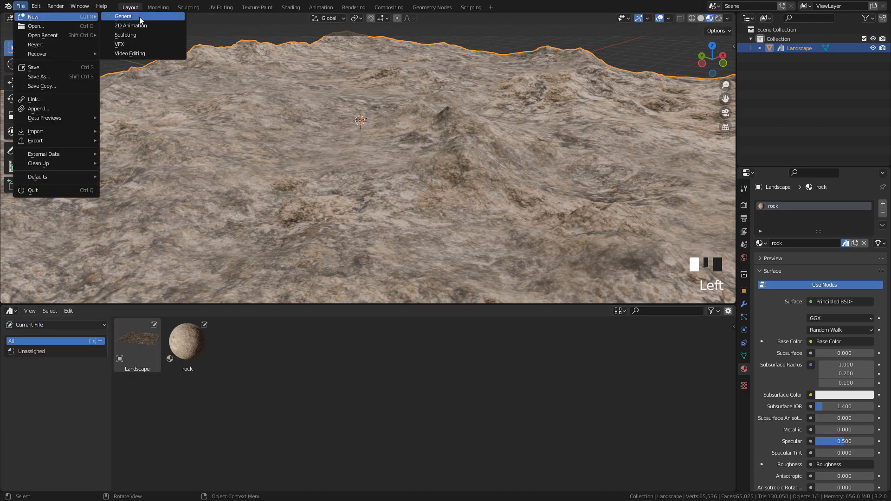
Start a new General scene and go to the File Paths section of Preferences.
click(124, 17)
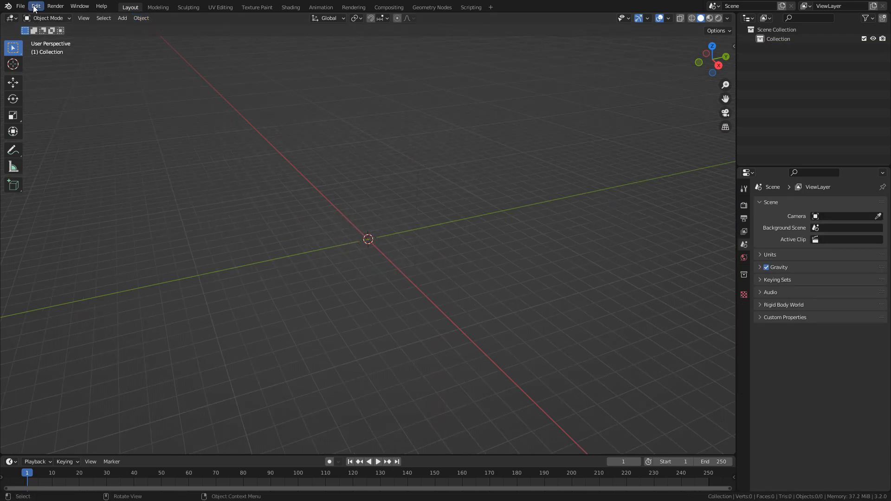
click(36, 6)
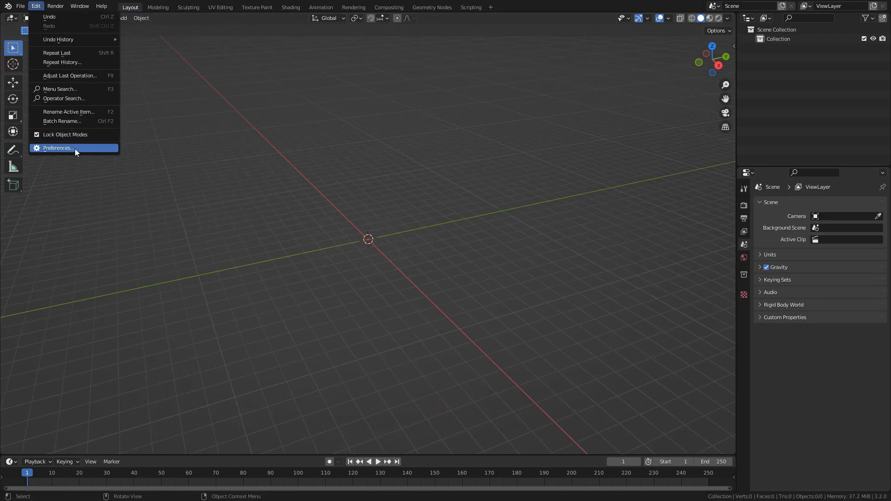
click(57, 147)
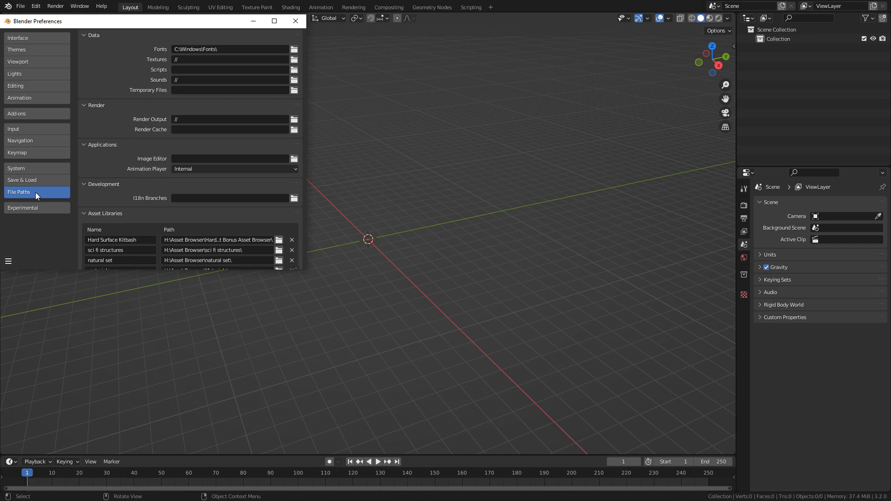
scroll(down, 3)
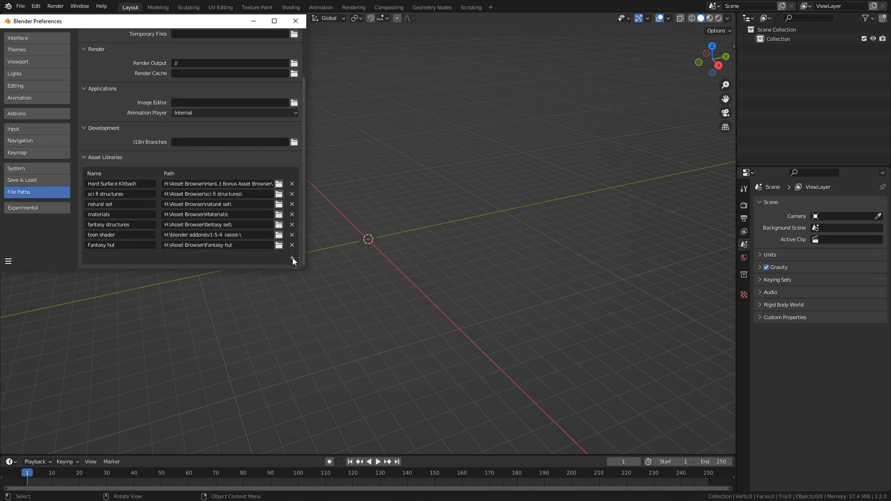
Register the 'EN tutorial' folder as an asset library and save the preferences.
click(291, 258)
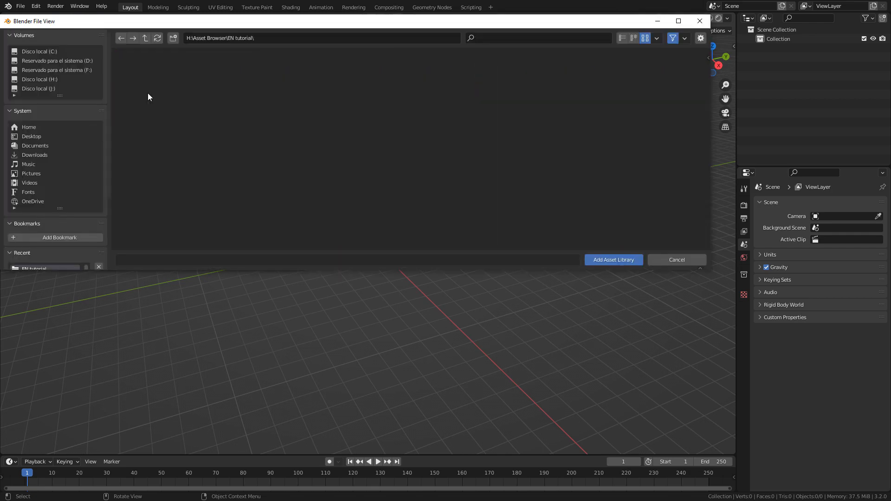
click(612, 260)
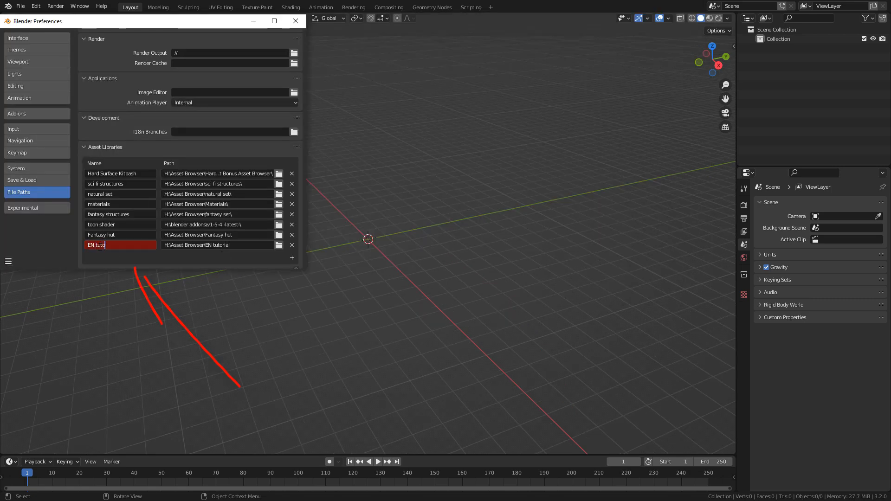
click(7, 262)
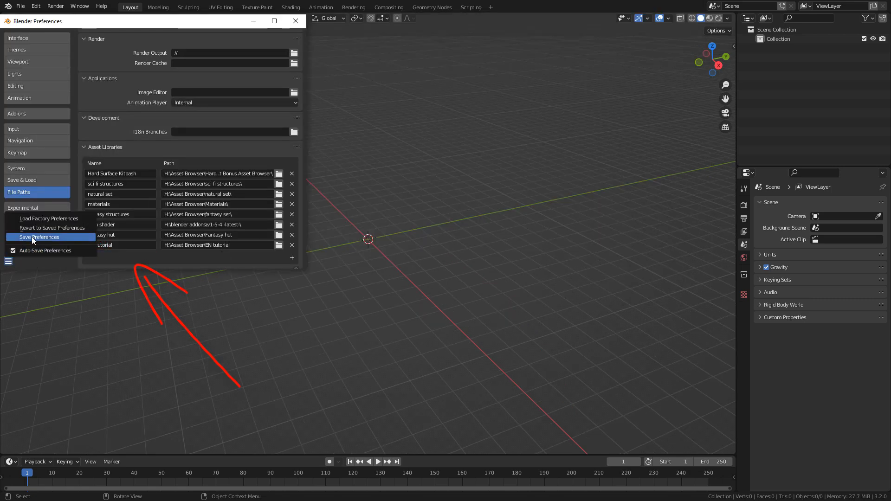
click(39, 238)
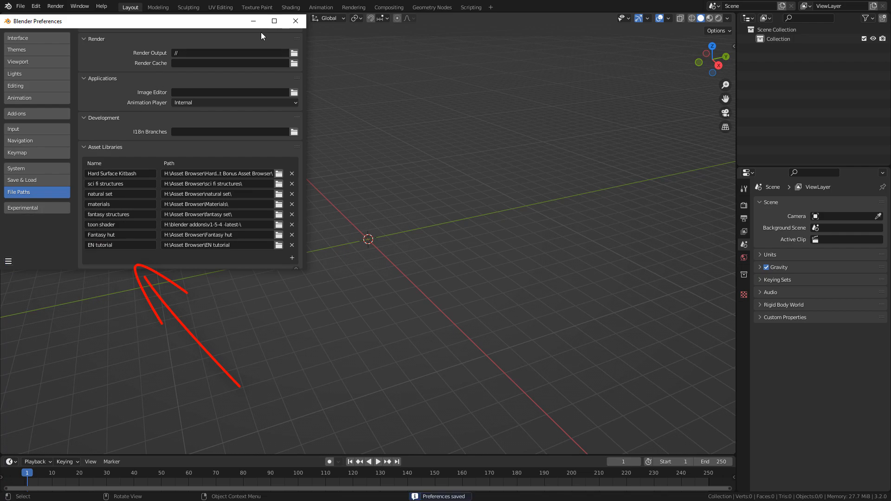
click(294, 21)
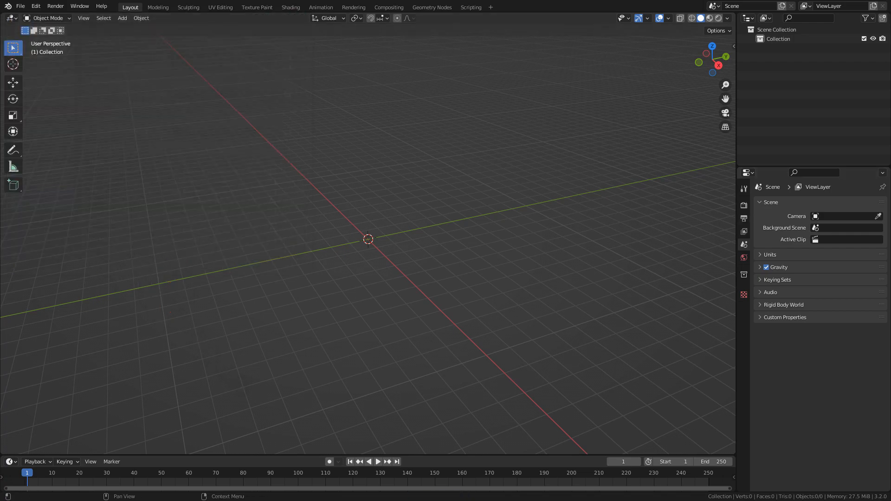